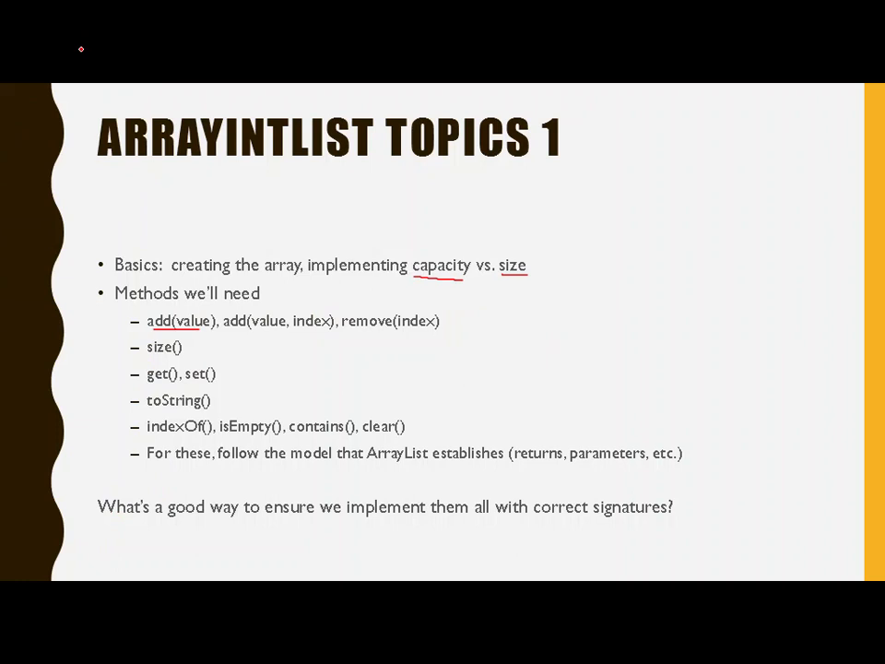
Step: Review the existing add method and position the cursor inside the empty add-at-index body
key(right)
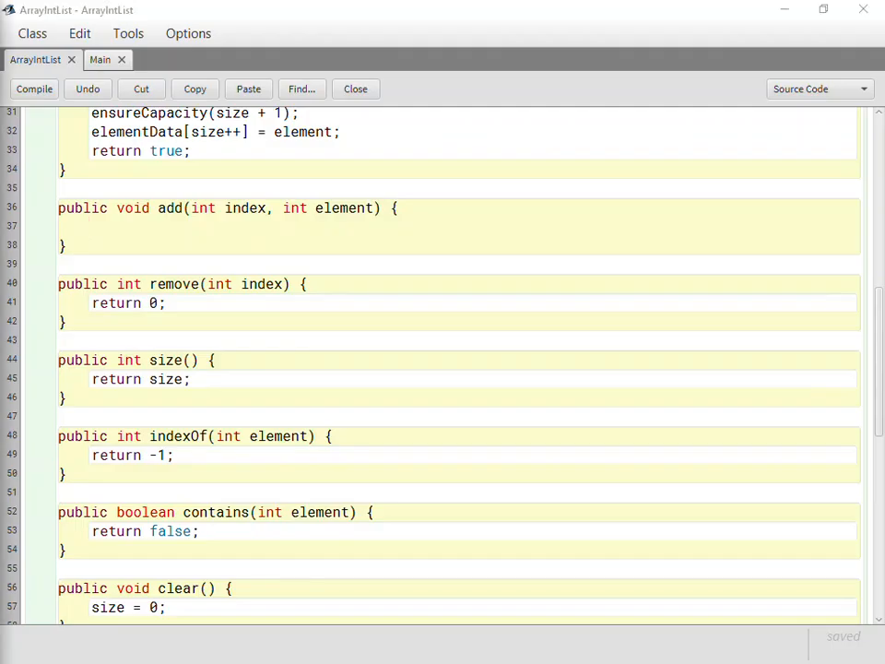
scroll(down, 3)
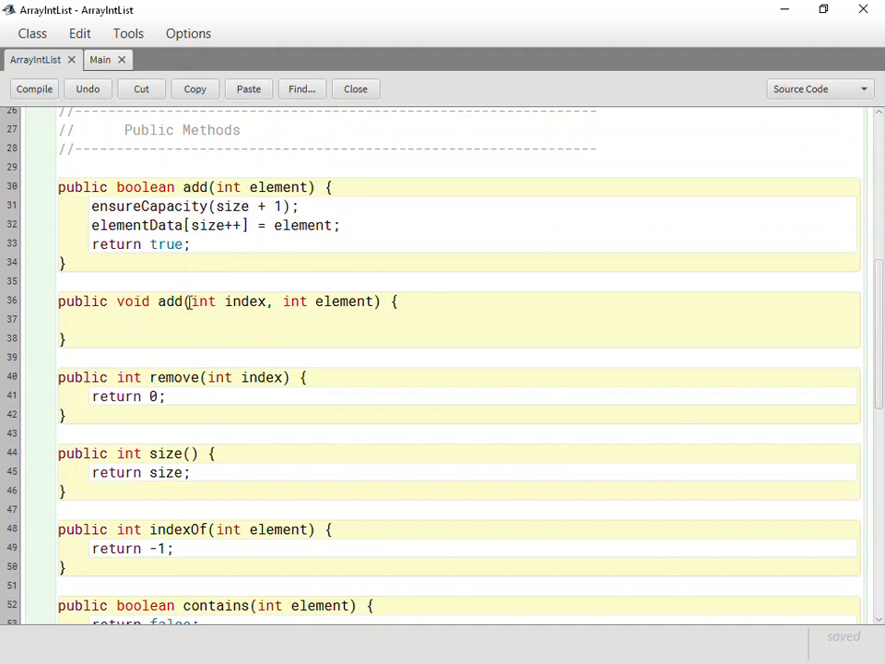
double_click(169, 303)
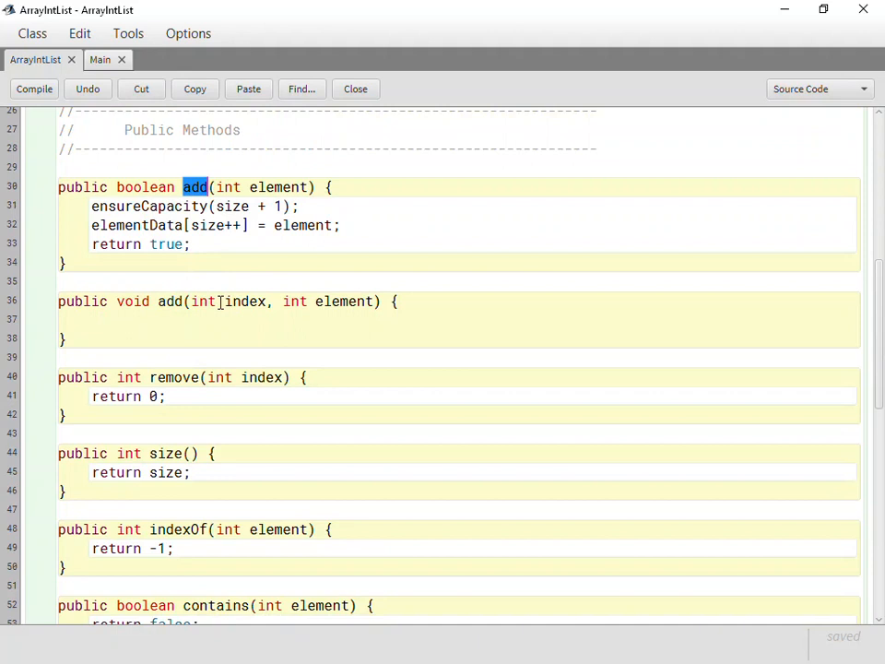
click(232, 302)
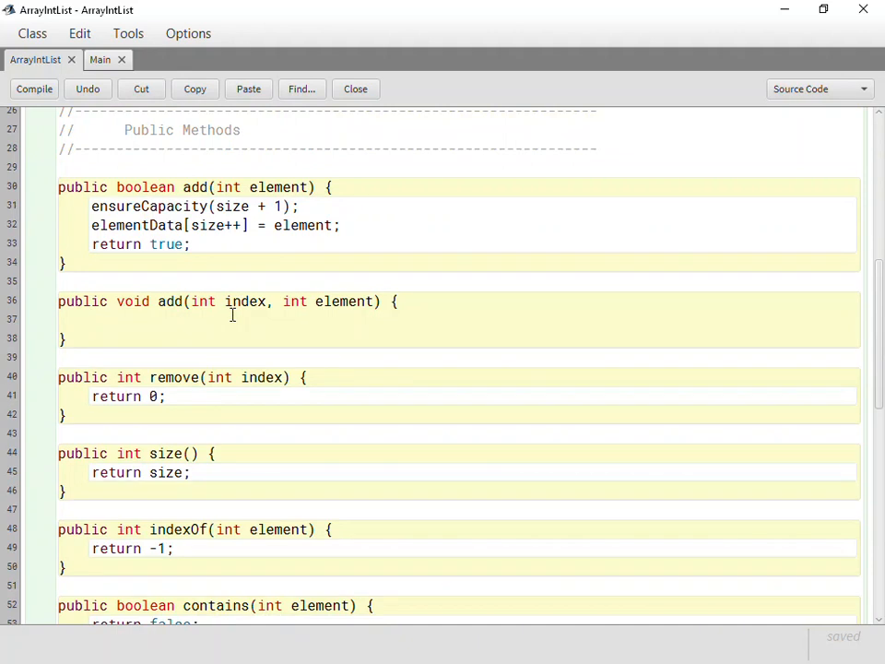
double_click(246, 301)
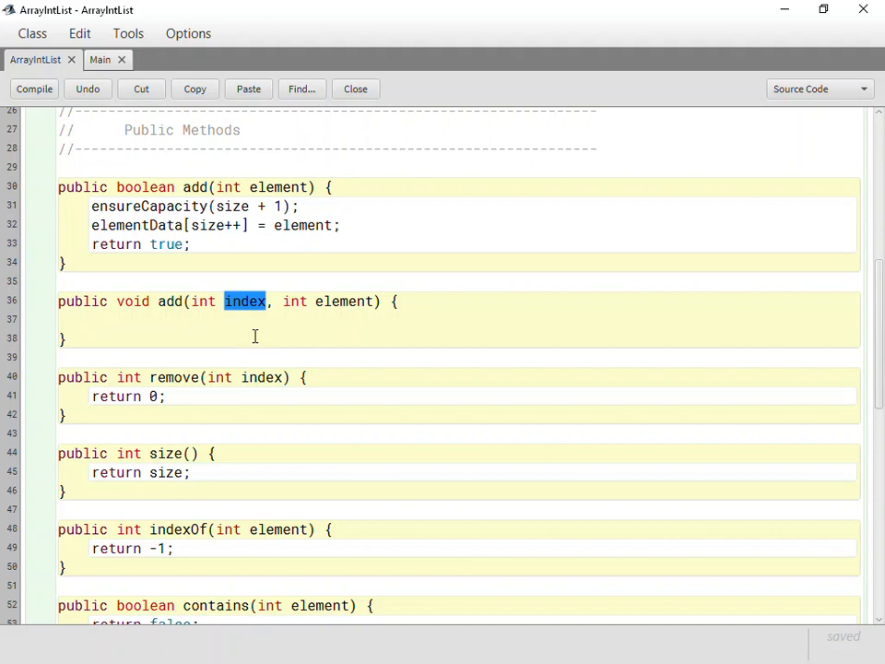
scroll(down, 3)
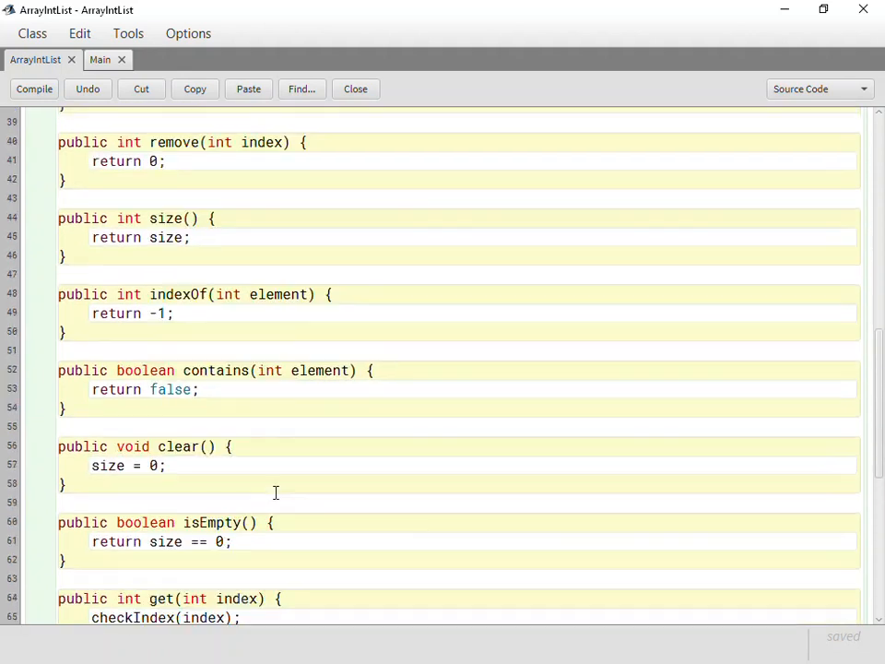
scroll(down, 3)
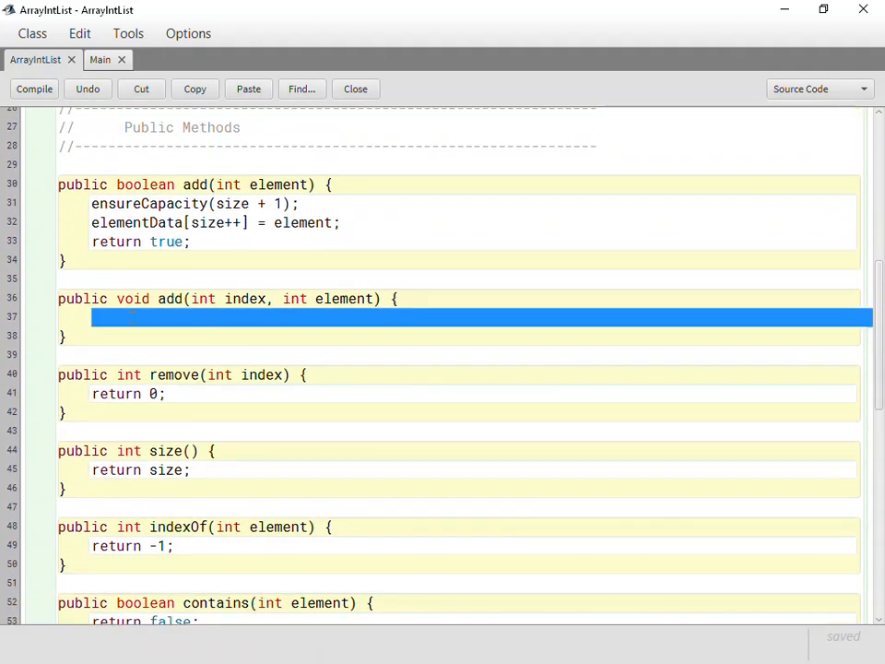
click(131, 317)
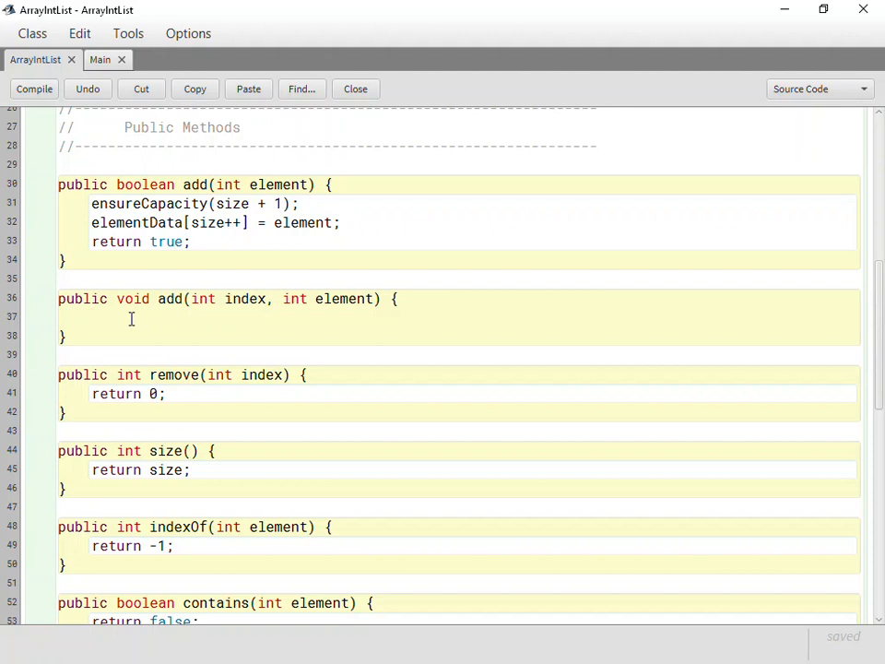
Step: Write if (index < 0 || index > size) throwing IllegalArgumentException("Invalid index; must be 0 to size")
text(if (i)
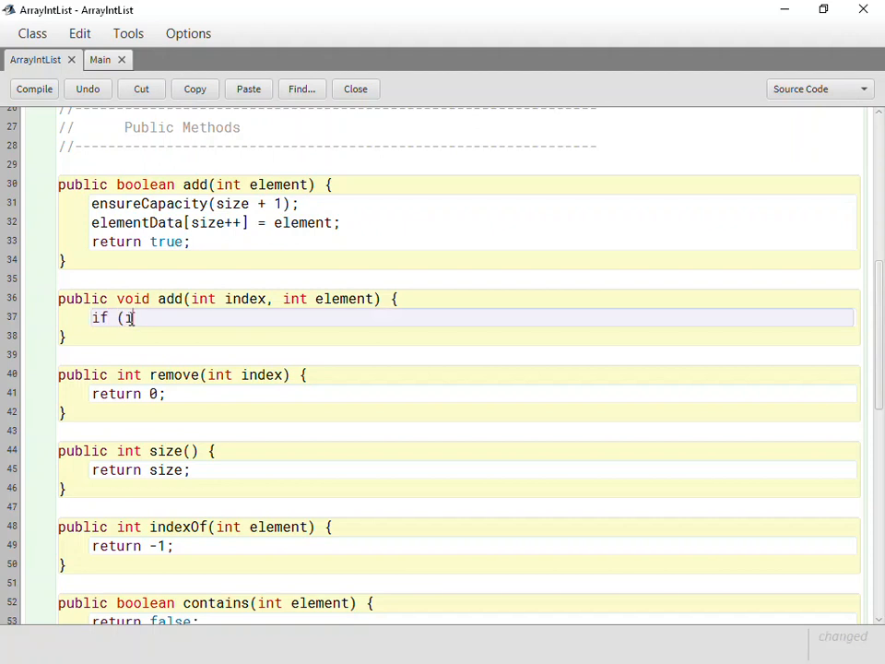
text(ndex <)
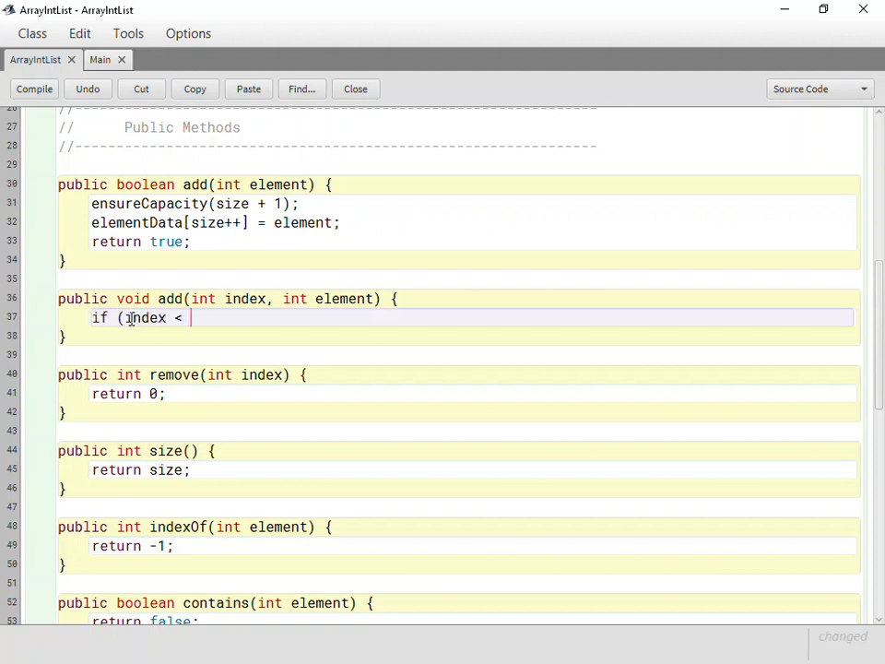
text(0)
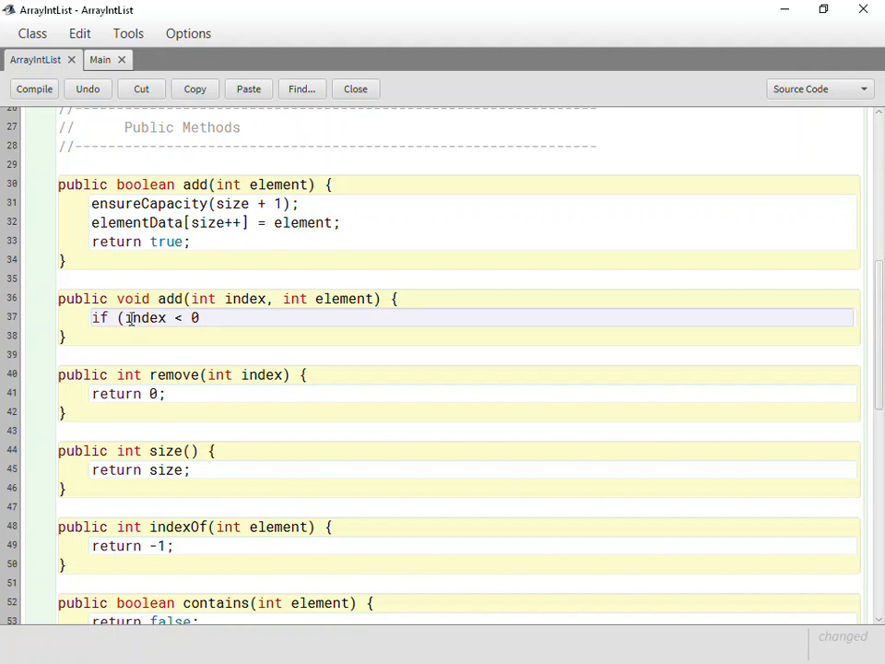
text(||)
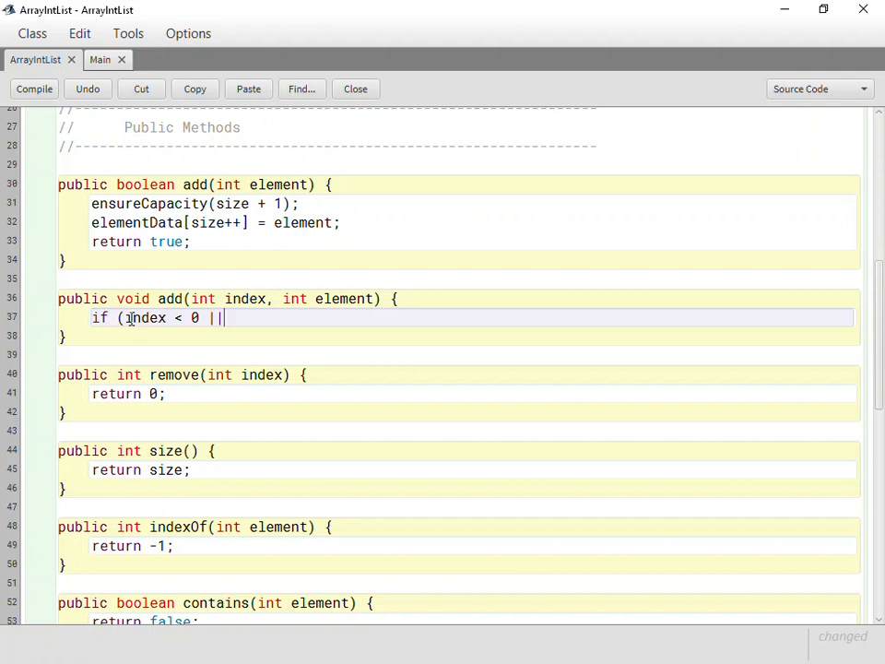
text(index >)
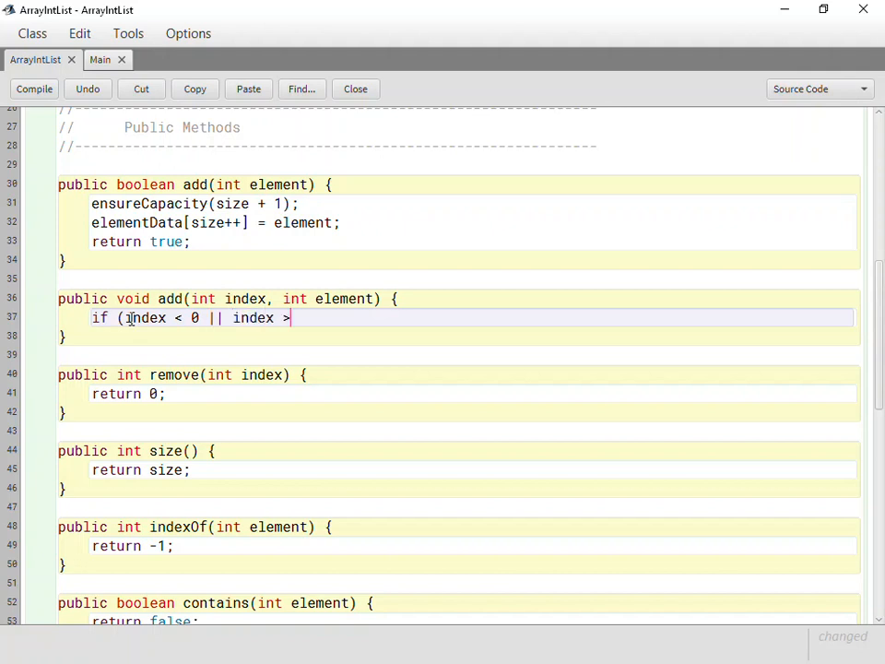
text(size) {)
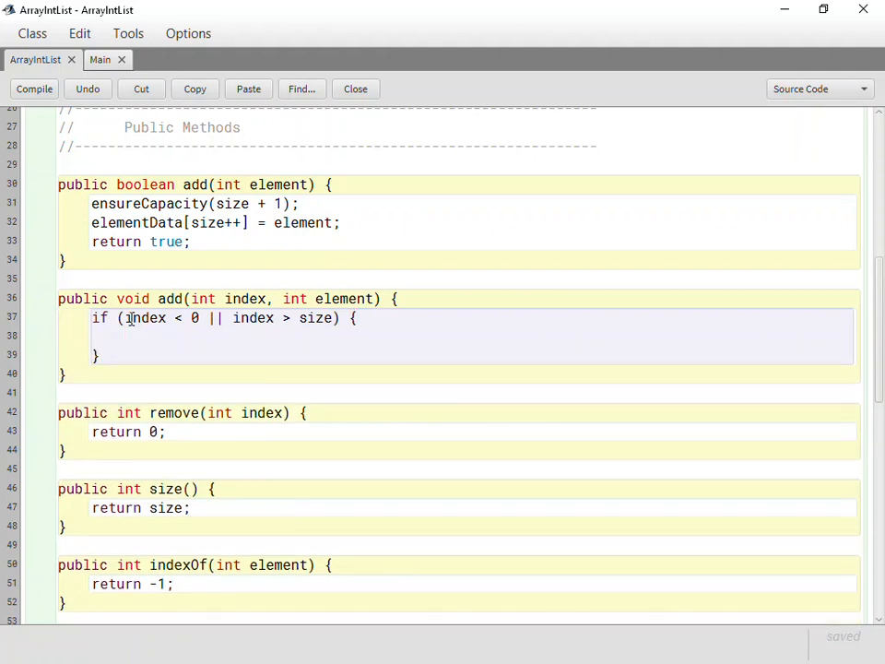
text(threw)
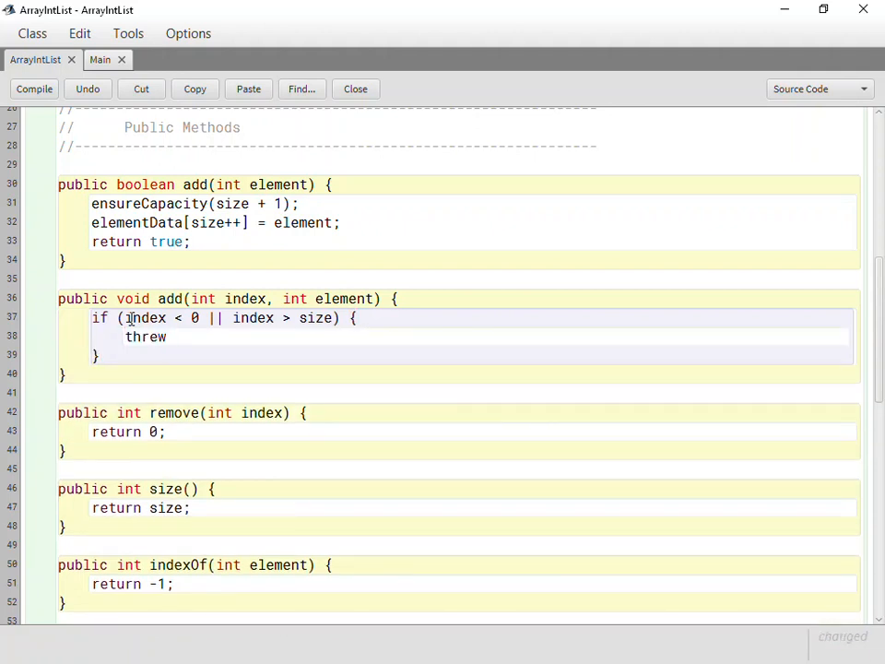
key(BackSpace)
text(ow new IllegalArgumentException("Invalid index; must be 0 to size - 1");)
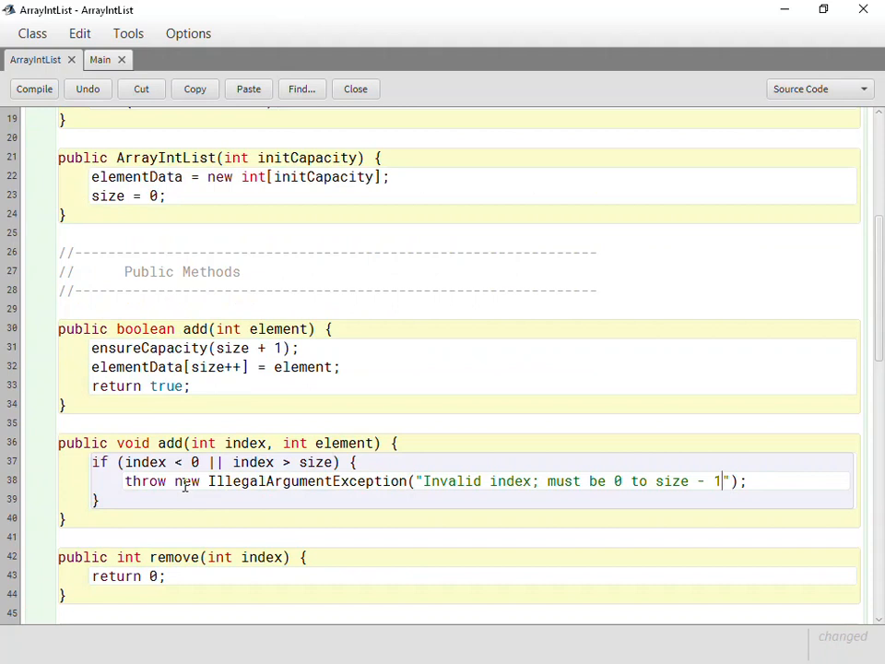
key(BackSpace)
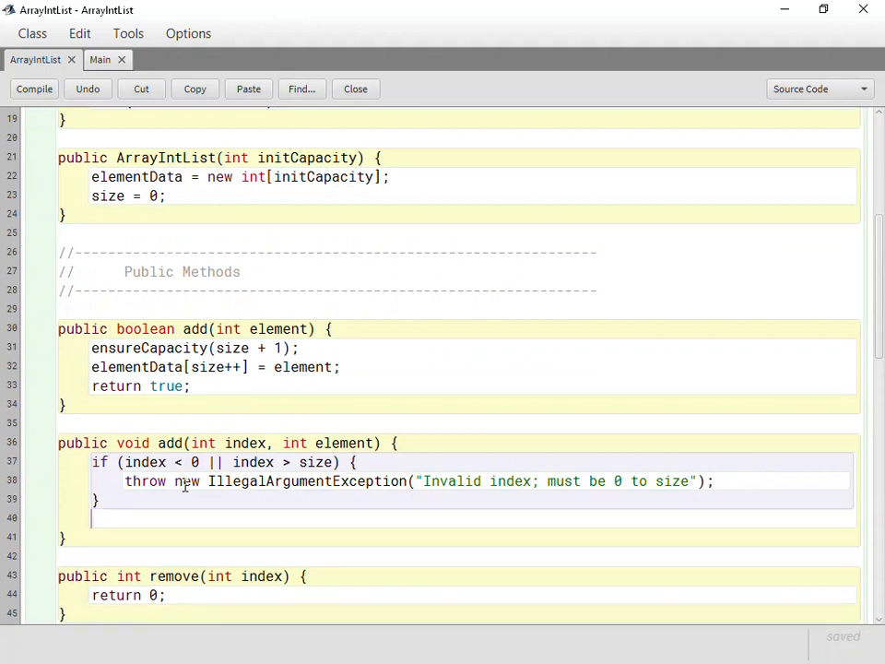
Step: Call ensureCapacity(size + 1) below the bounds check in add at index
scroll(down, 3)
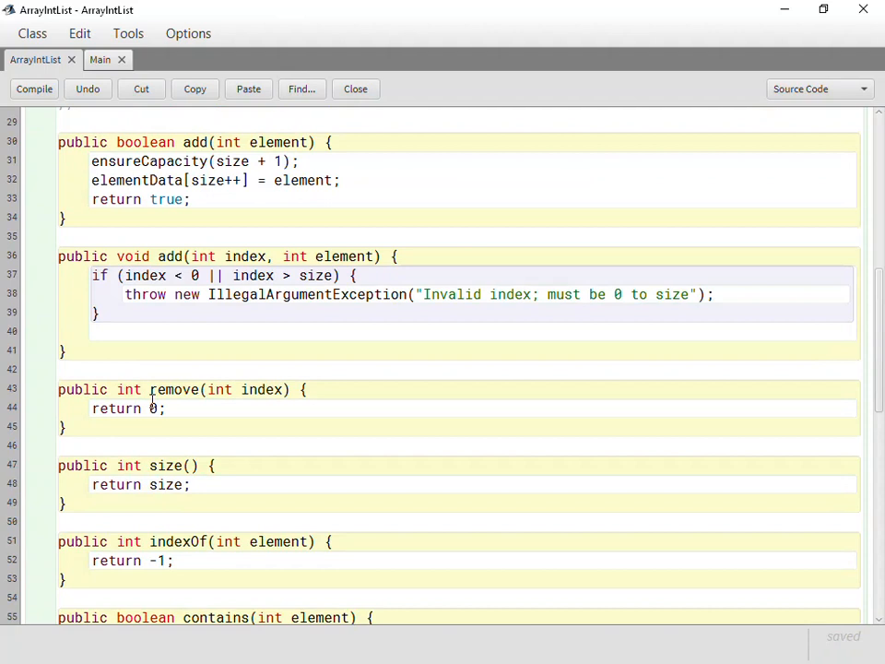
text(ensure)
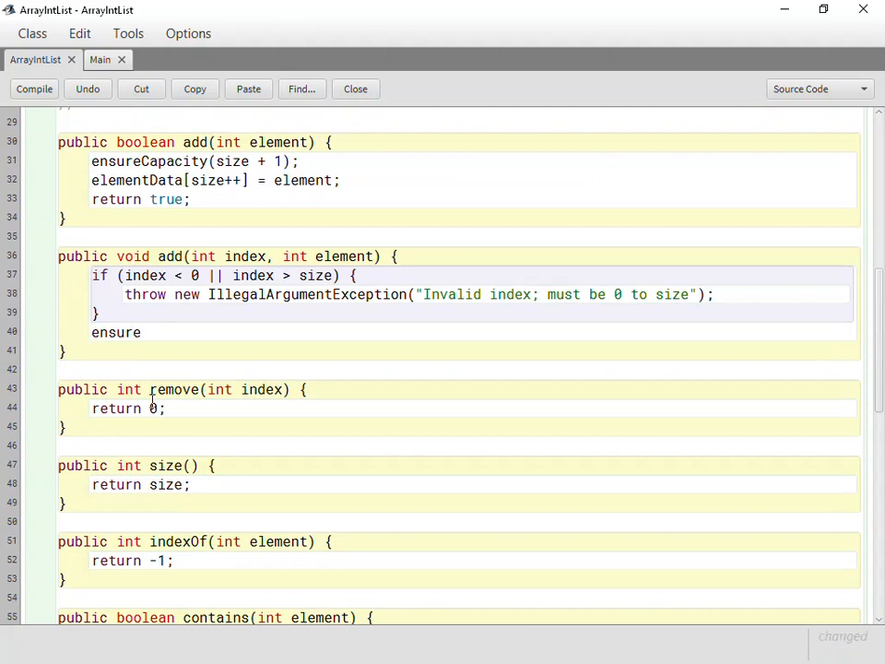
text(Capacity(size + 1);)
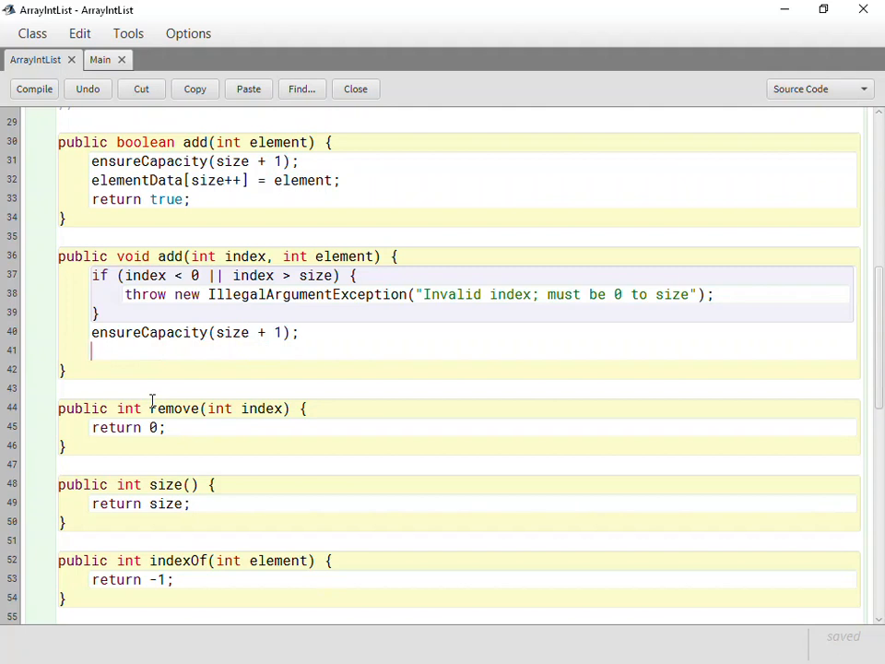
Step: Write the loop header for (int idx = size; idx > index; idx--)
text(for (int i)
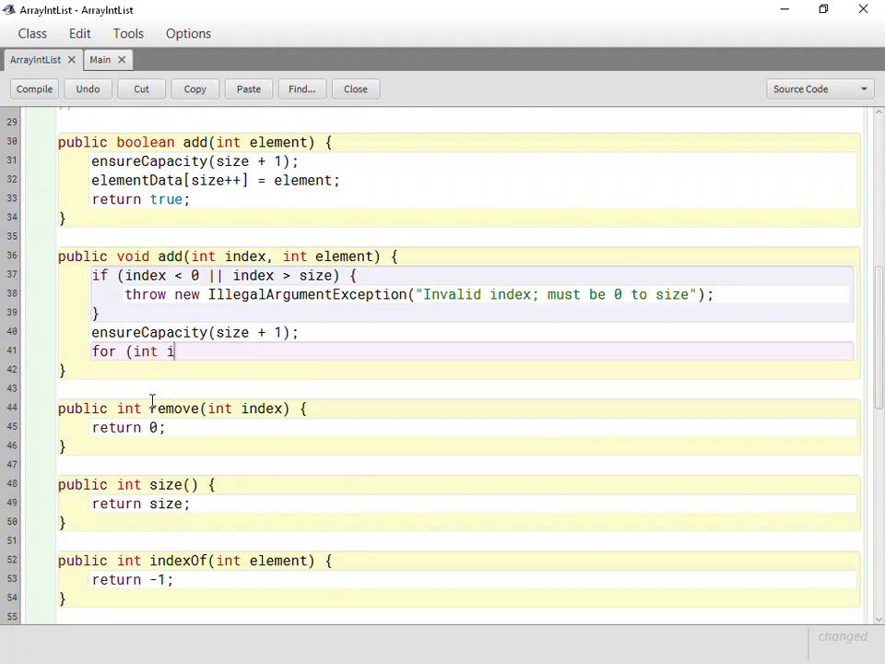
text(dx = size; ide)
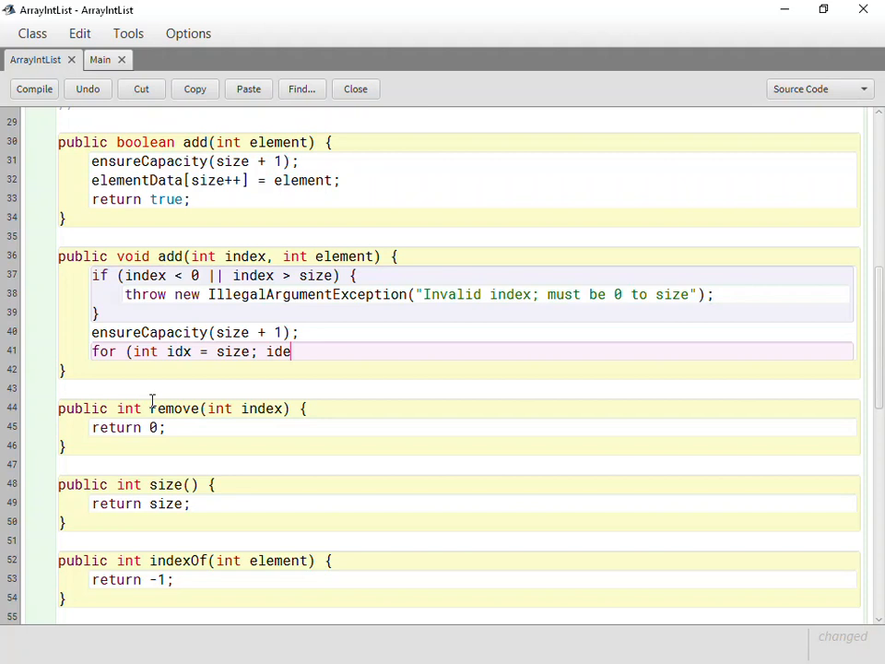
text(> index)
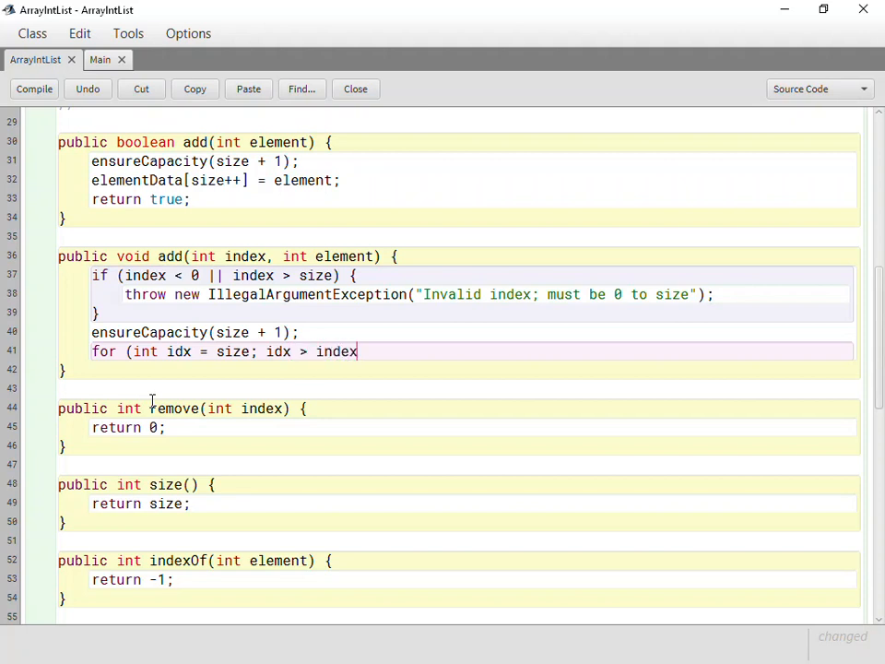
text(; idx--) {)
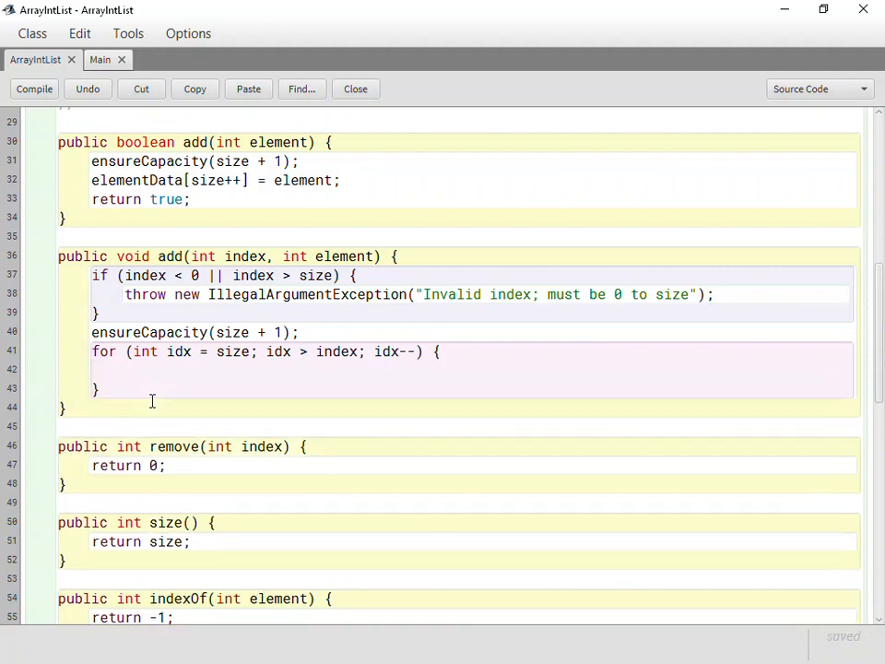
Step: Shift right inside the loop with elementData[idx] = elementData[idx - 1];
text(element)
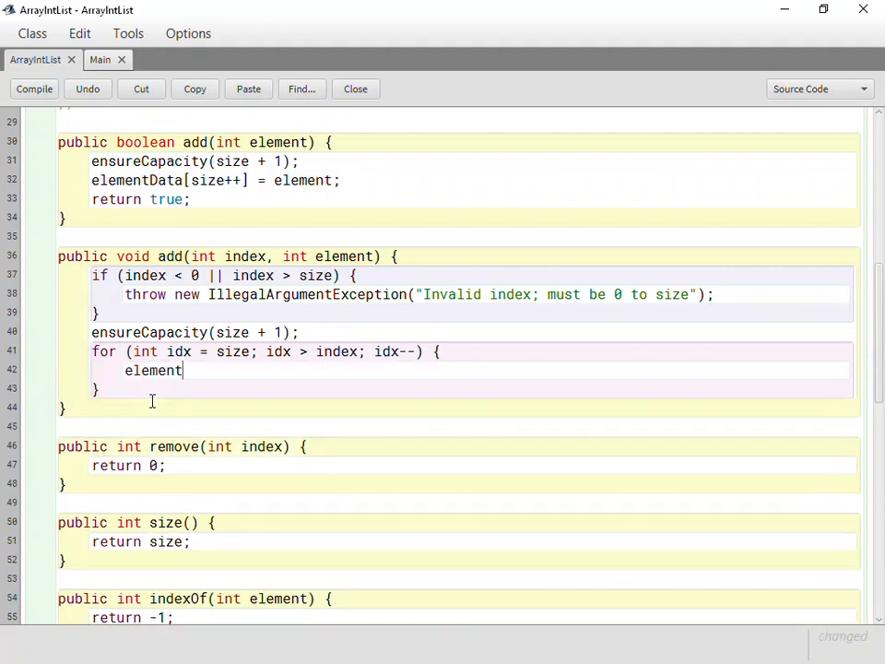
text(Data[i)
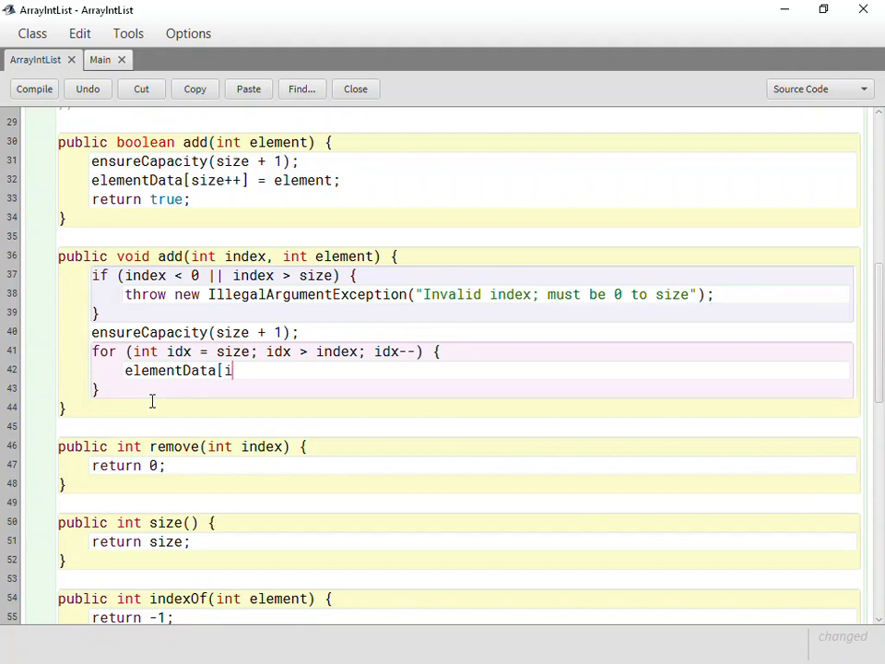
text(dx])
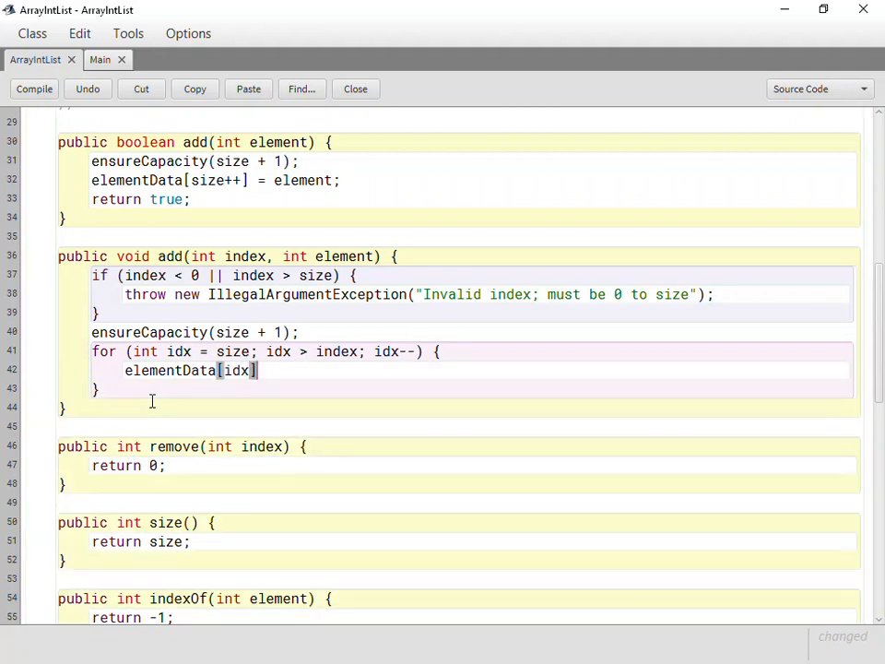
text(=)
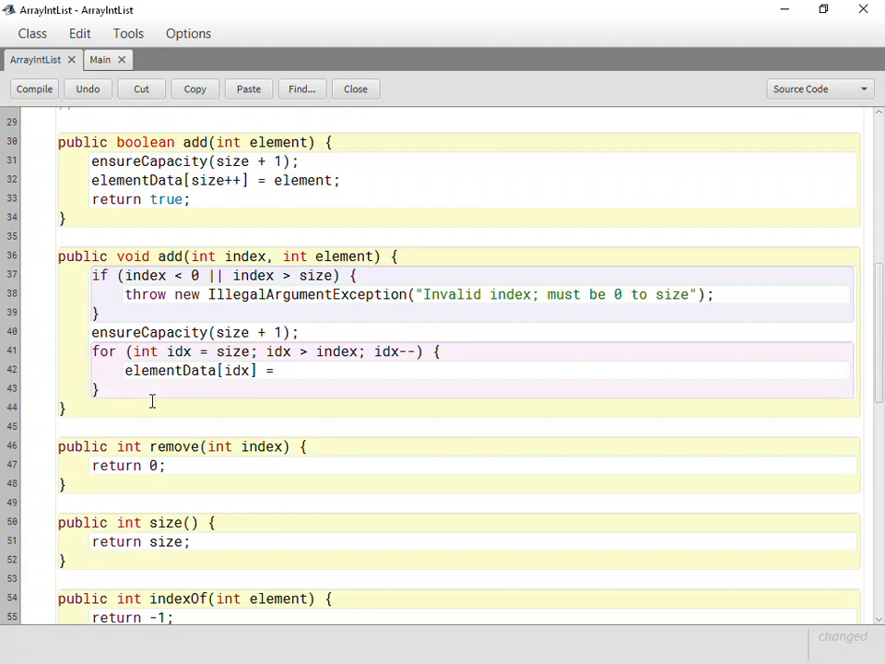
text(elementData[)
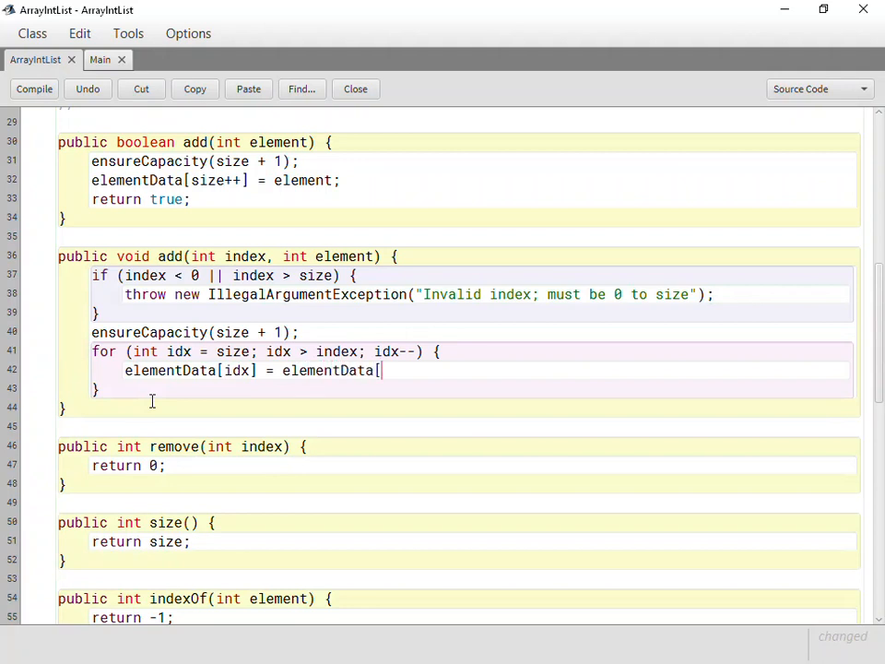
text(idx - 1)
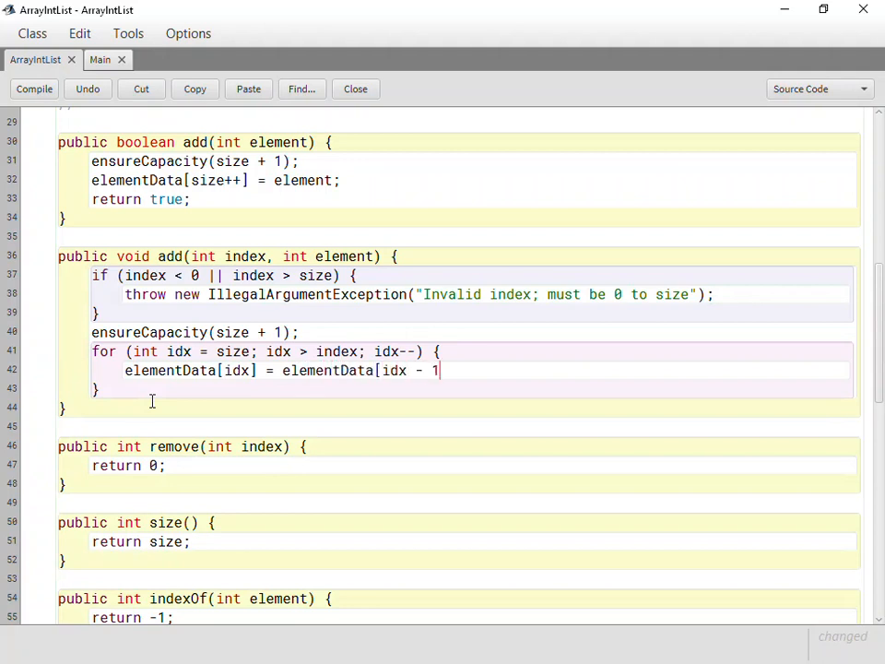
text(];)
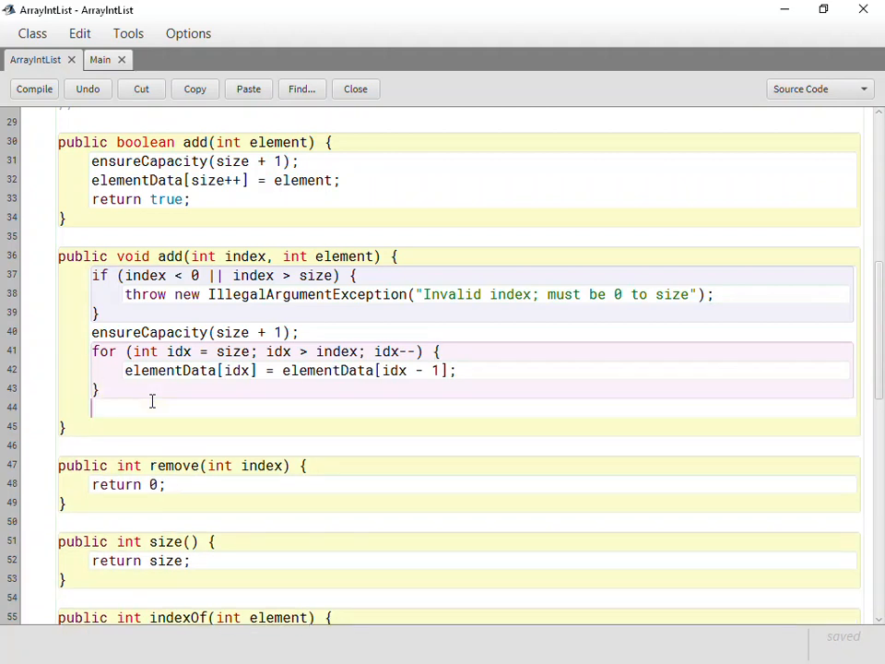
Step: Store the new value with elementData[index] = element; and increment size++
text(el)
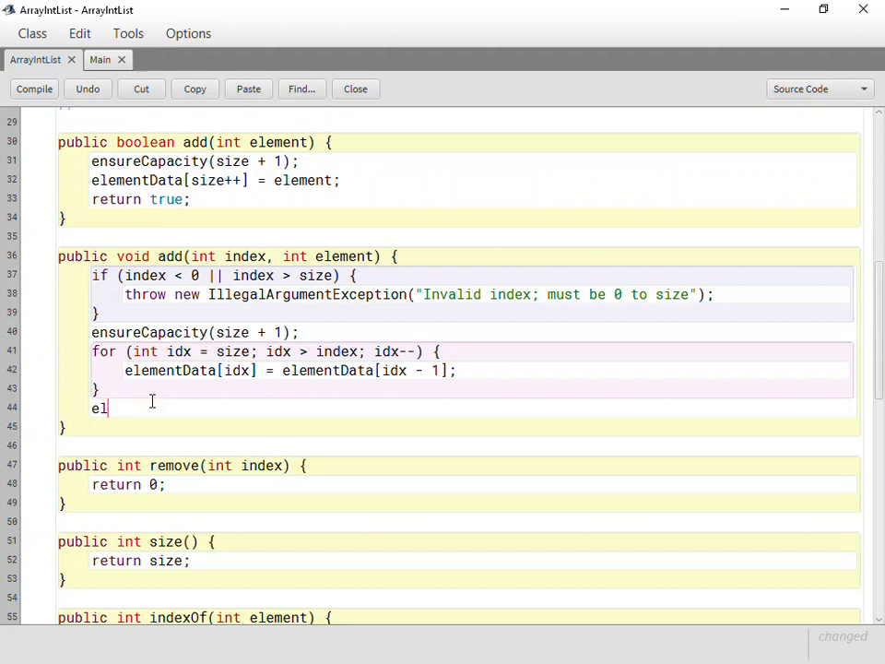
text(ementData[in)
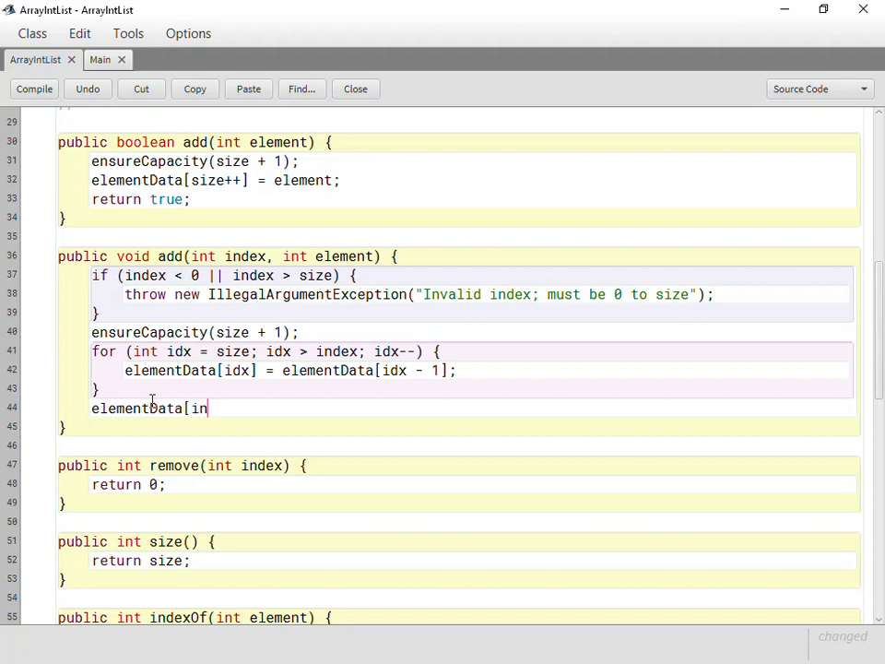
text(dex] =)
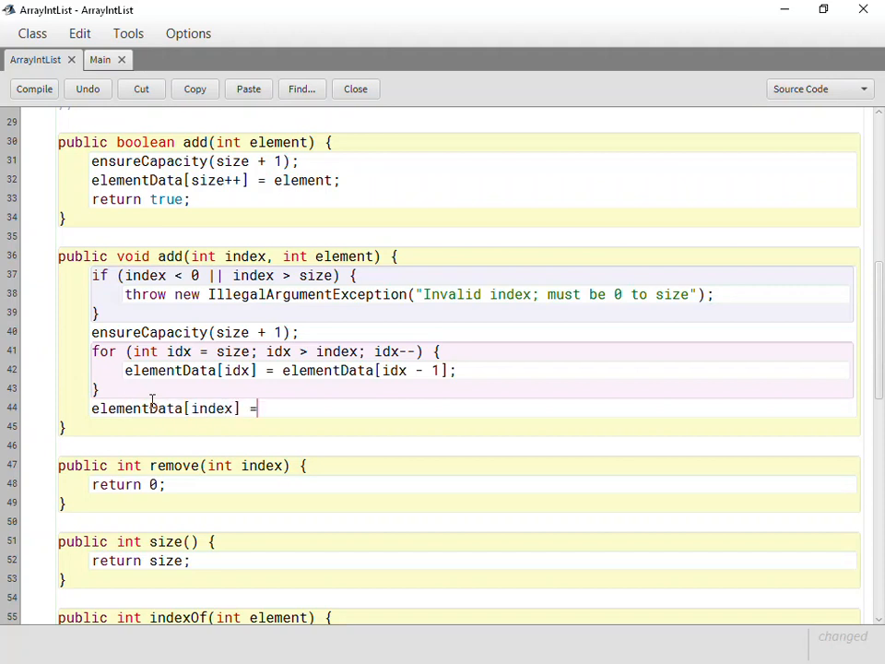
text(element;)
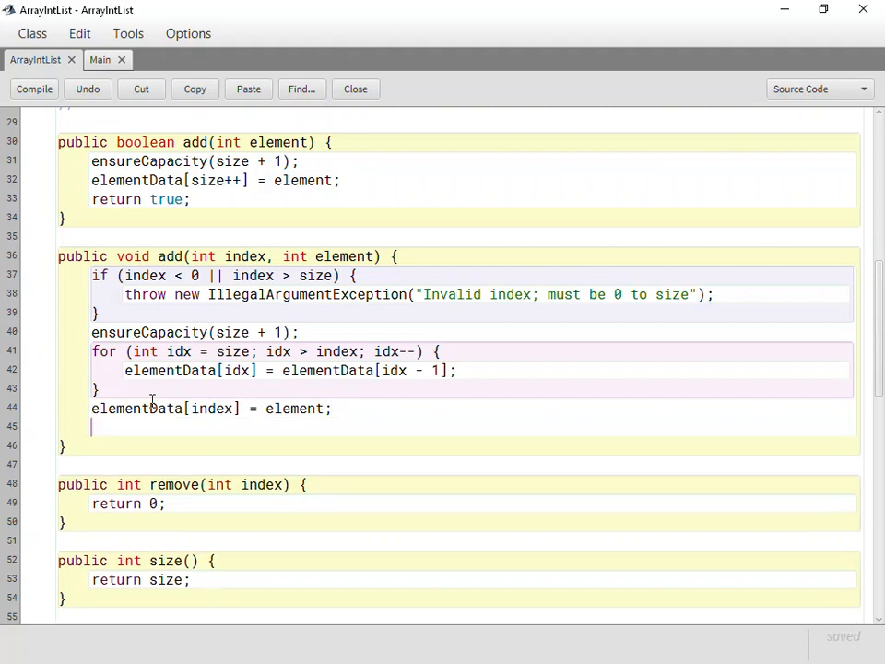
text(size++;)
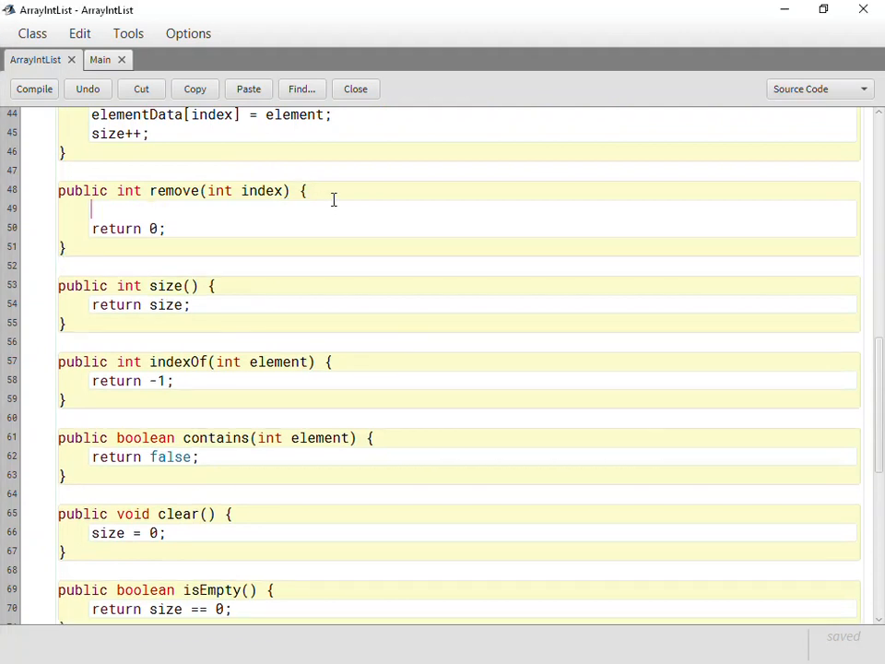
Step: Call checkIndex(index), save int returnElement = elementData[index], and begin a for loop
text(checkIndex)
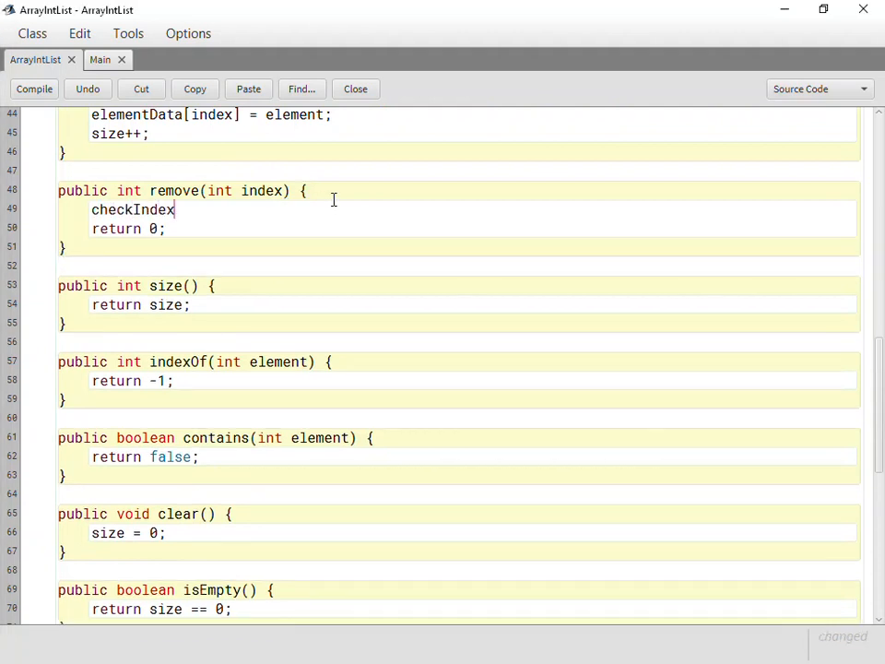
text((index);)
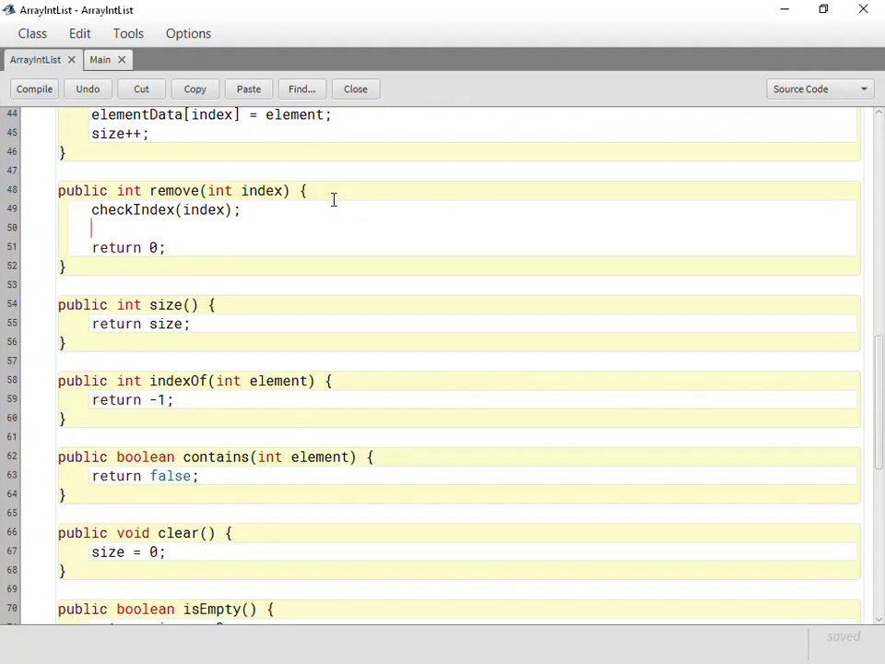
double_click(129, 190)
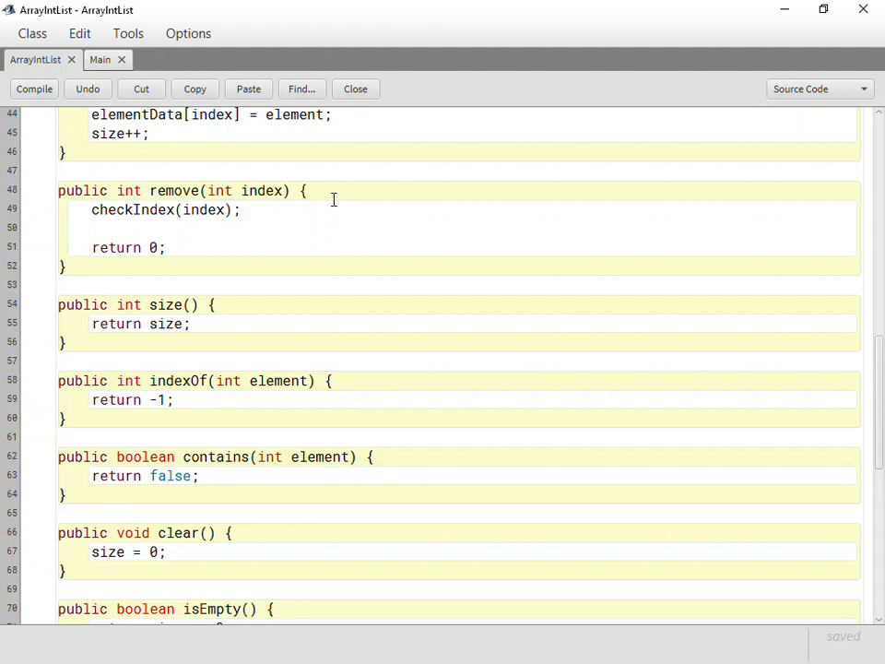
text(int returnElement = element)
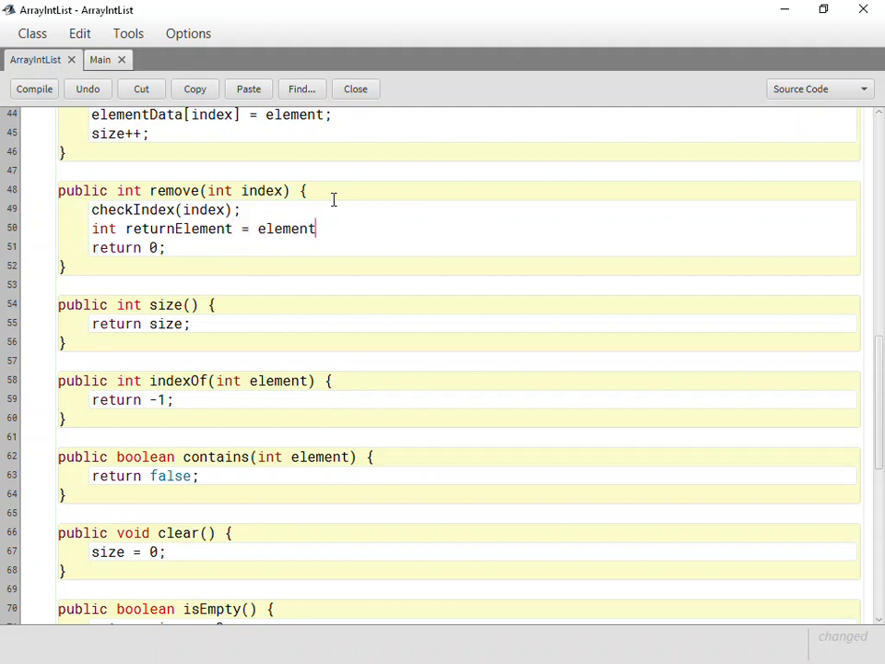
text(Data[index];)
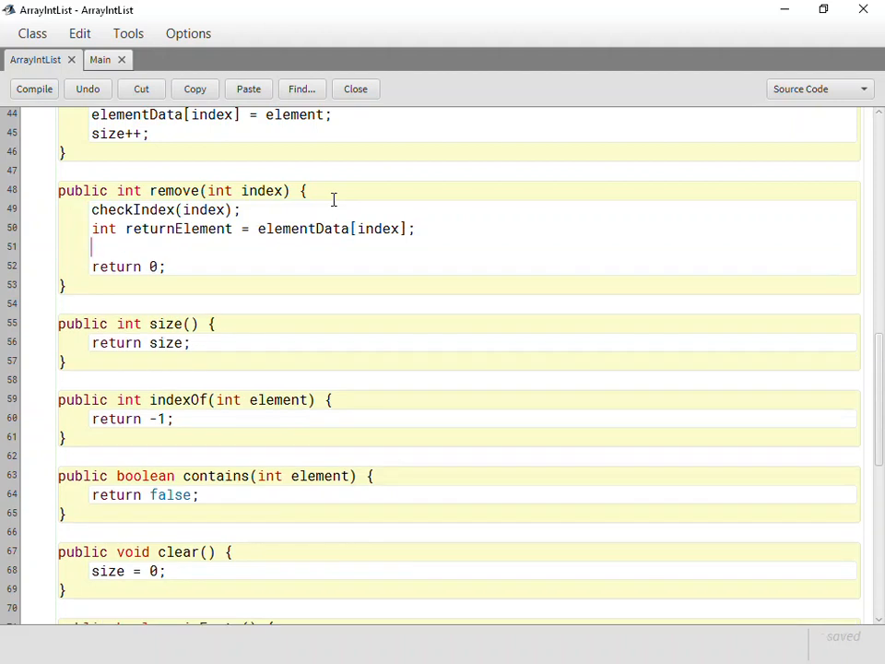
text(for (int)
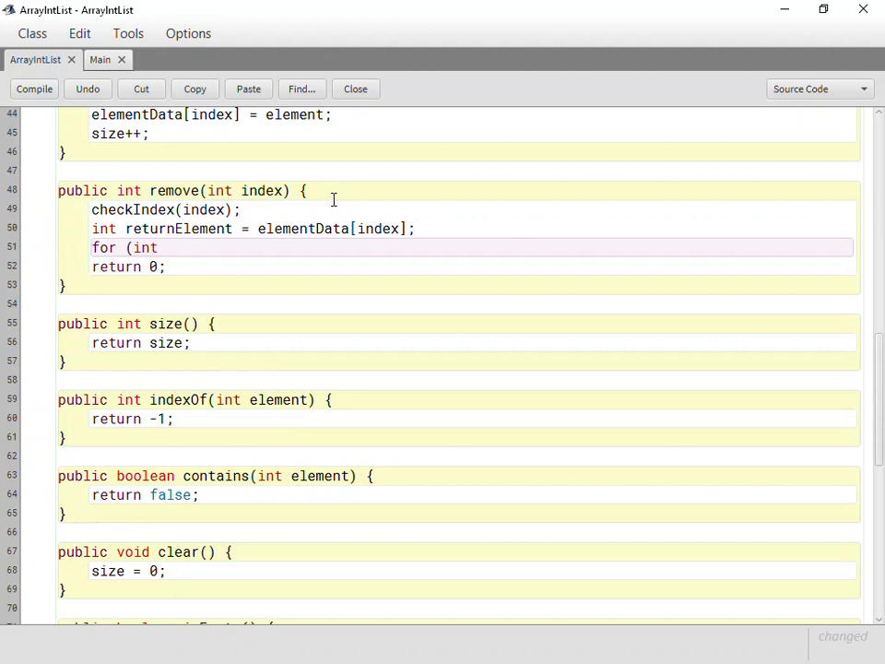
Step: Write the loop header for (int idx = index; idx < size - 1; idx++)
text(idx =)
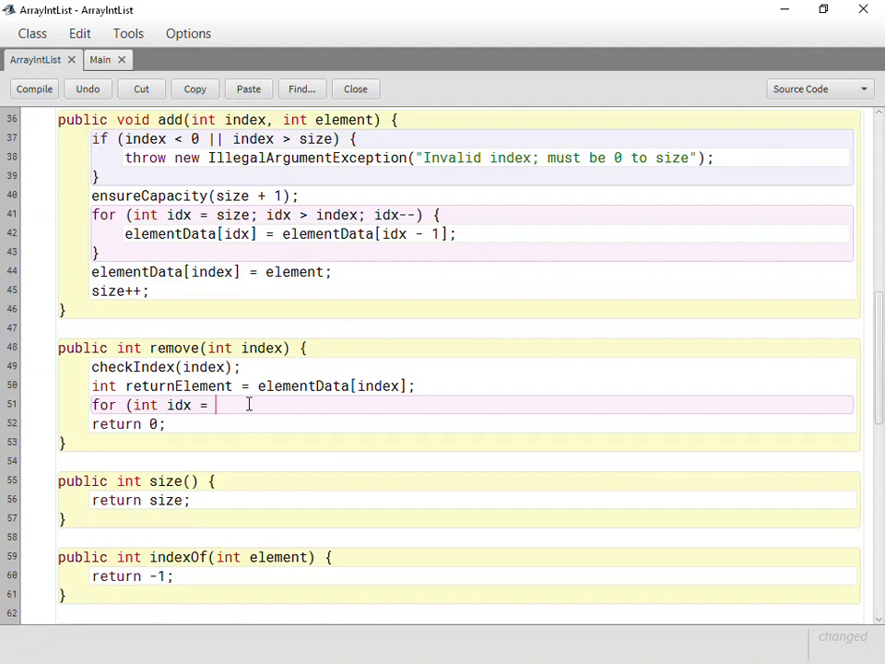
text(index;)
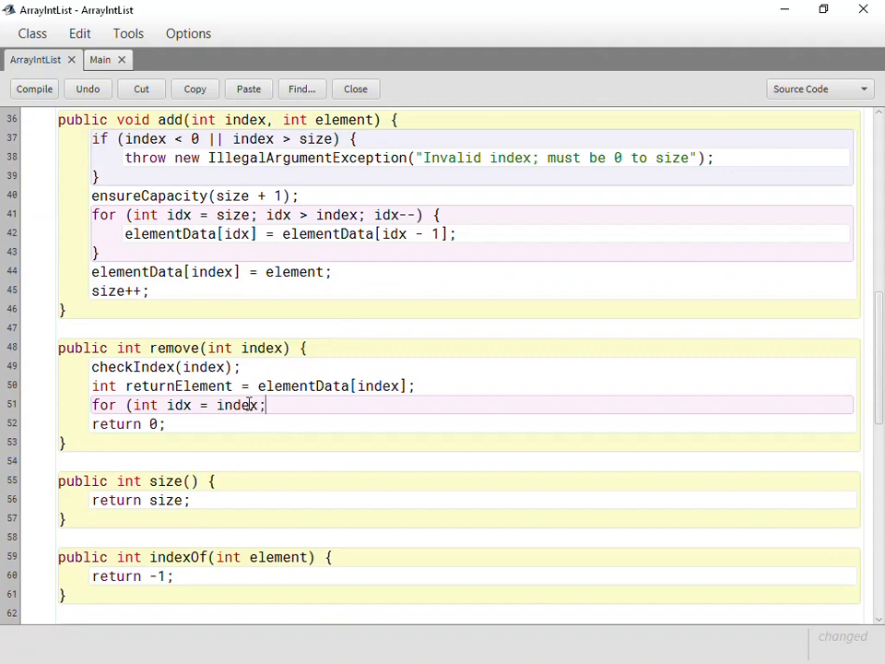
text(idx <)
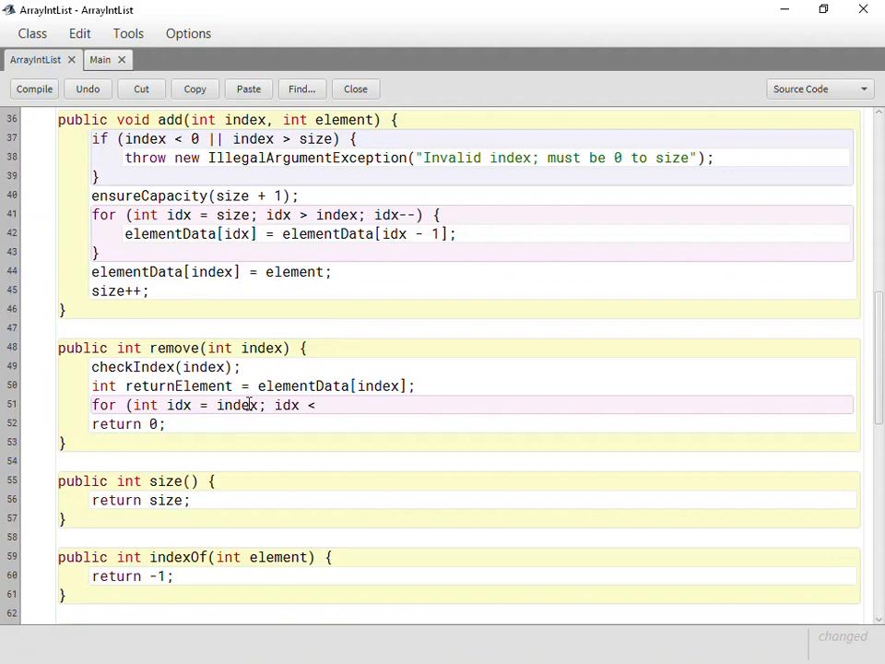
text(size - 1)
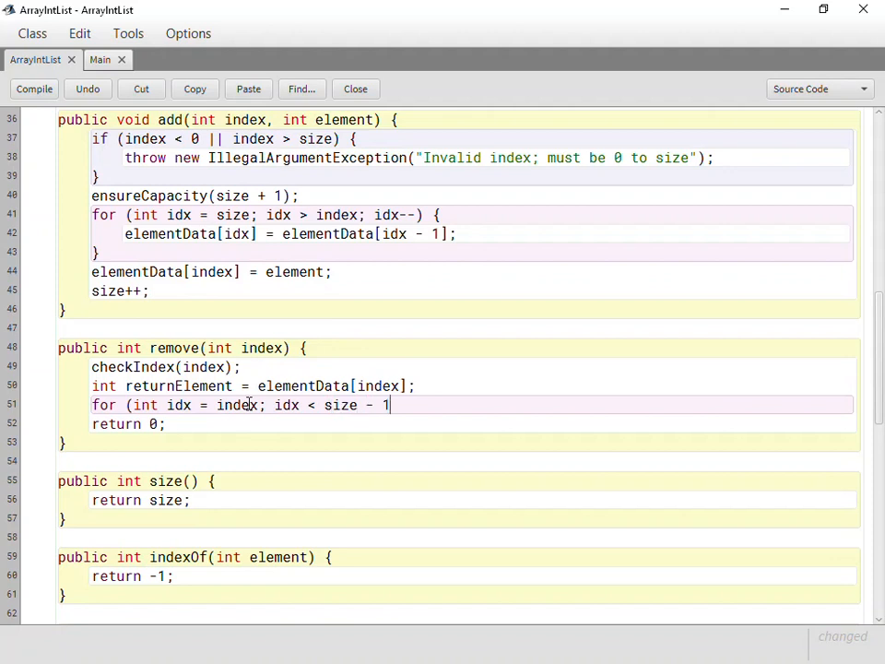
text(;)
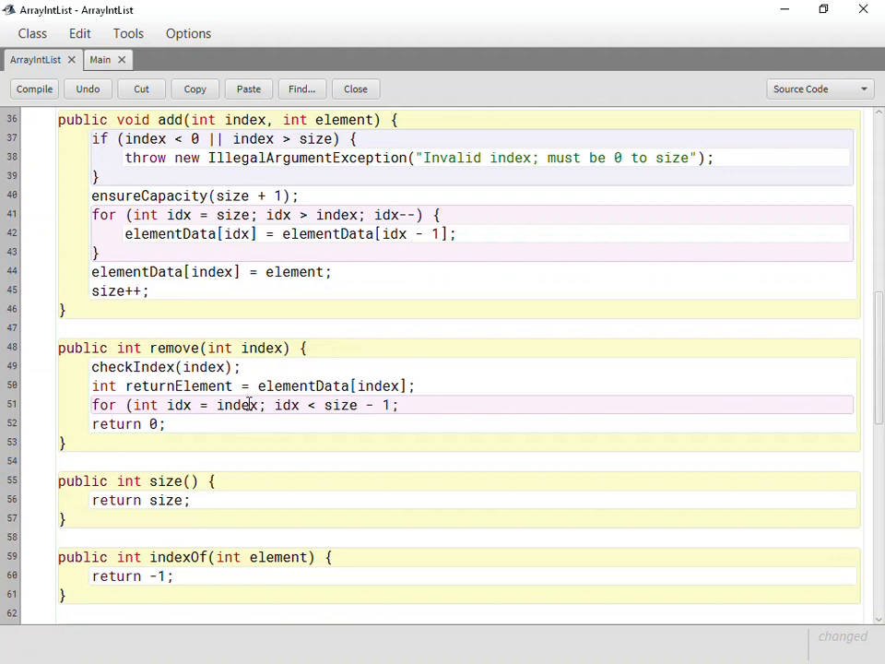
text(idx)
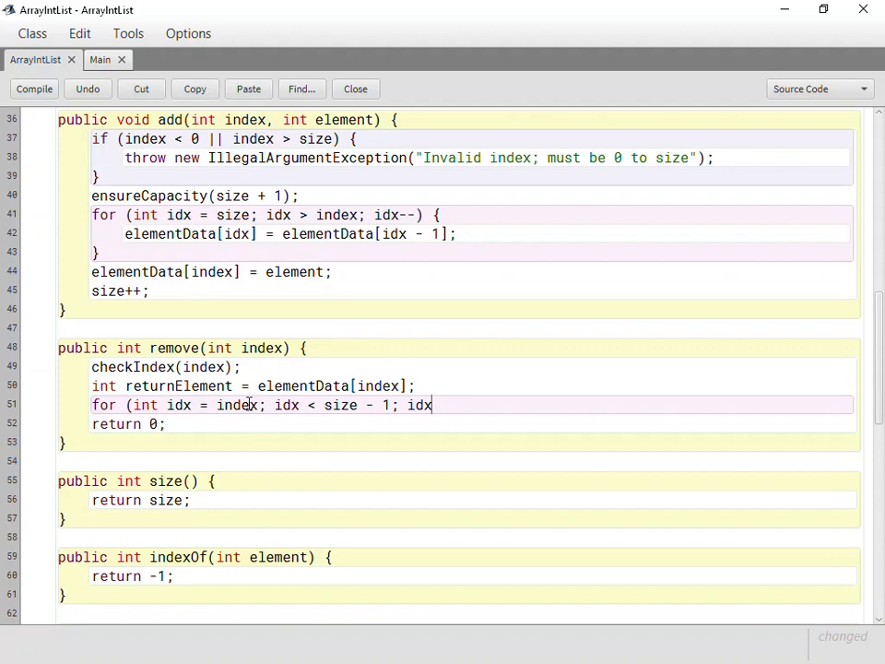
text(++)
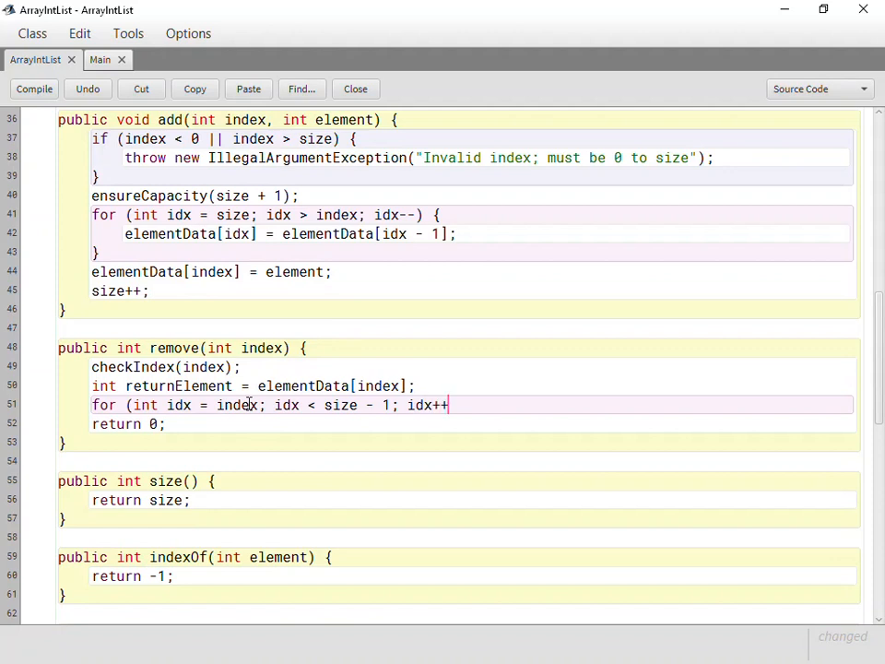
text() {)
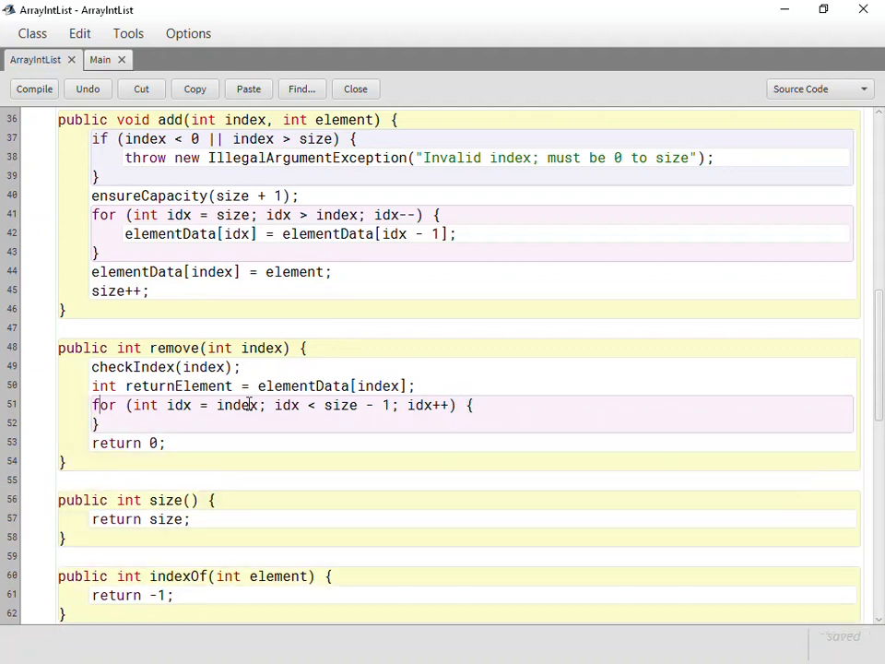
Step: Shift left inside the loop with elementData[idx] = elementData[idx + 1];
text(elementData[idx] = element)
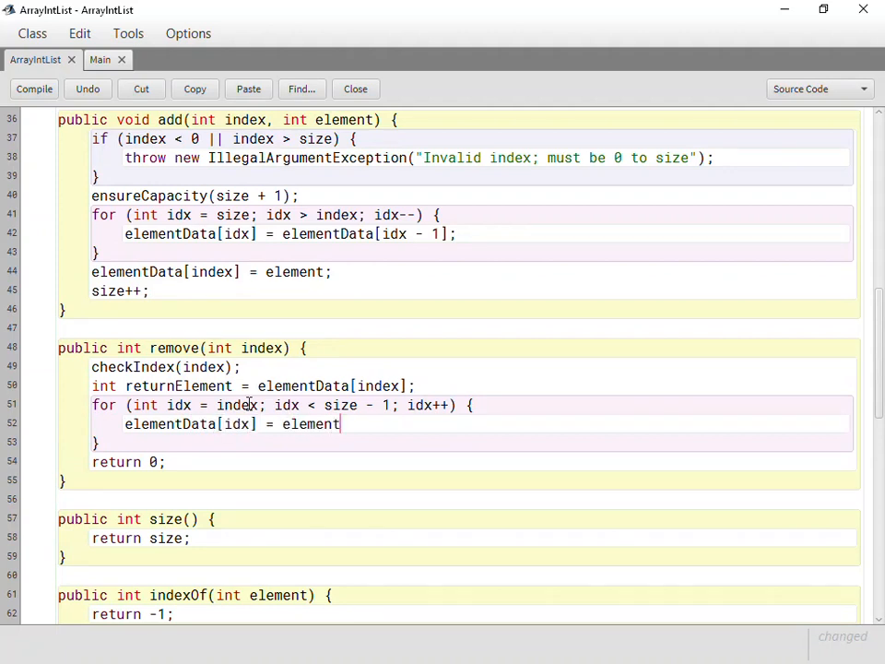
text(Data[id)
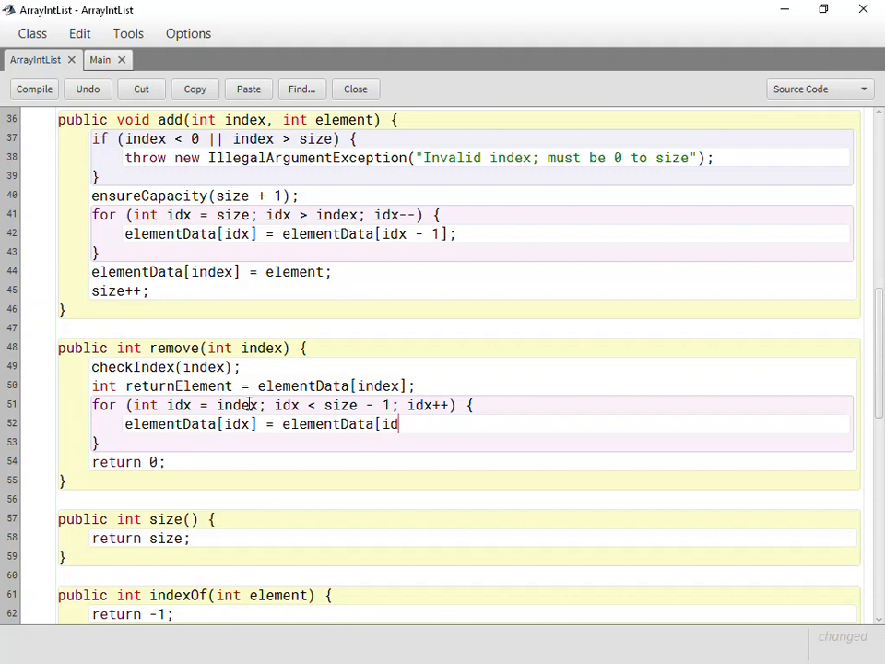
text(+ 1)
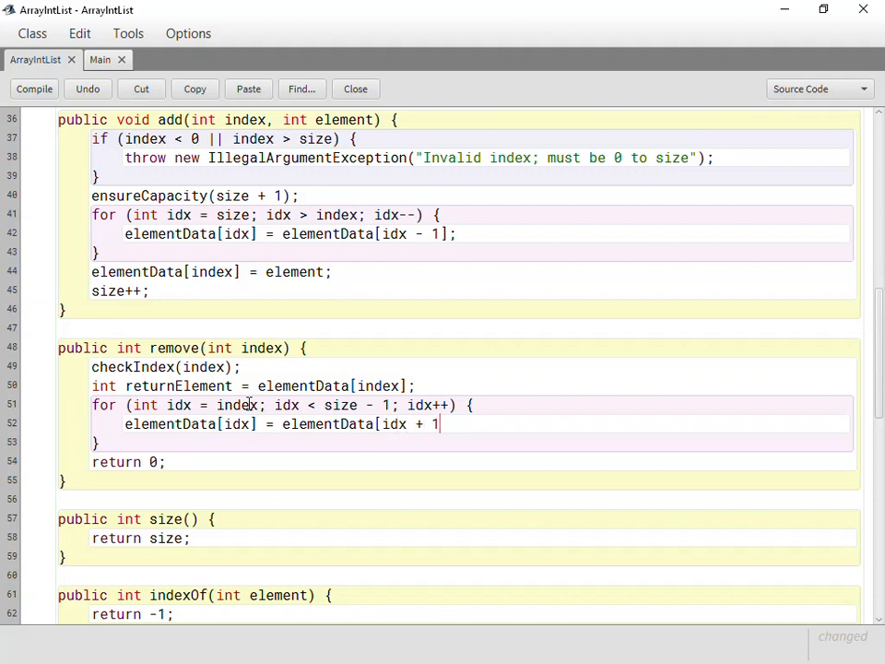
text(])
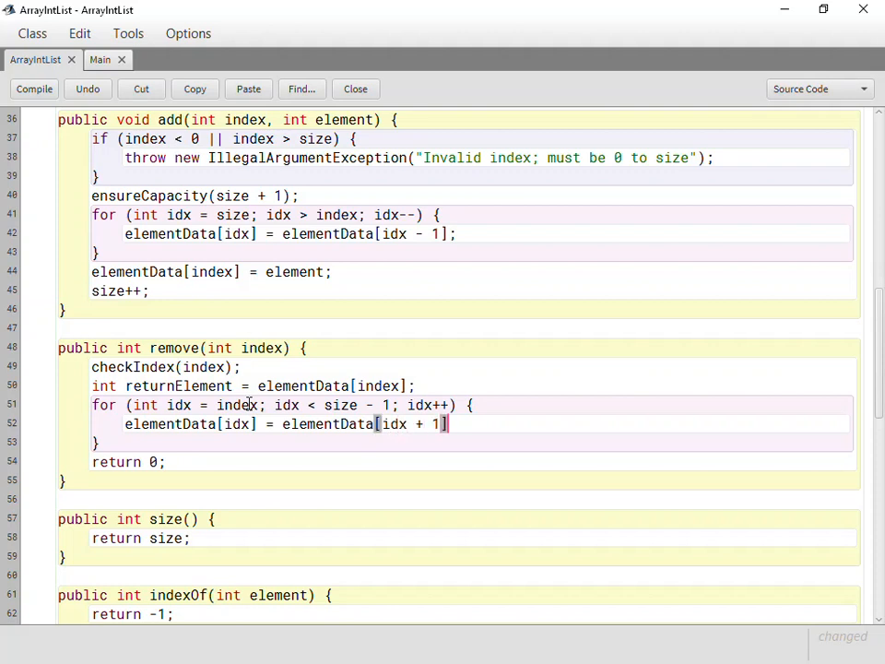
text(;)
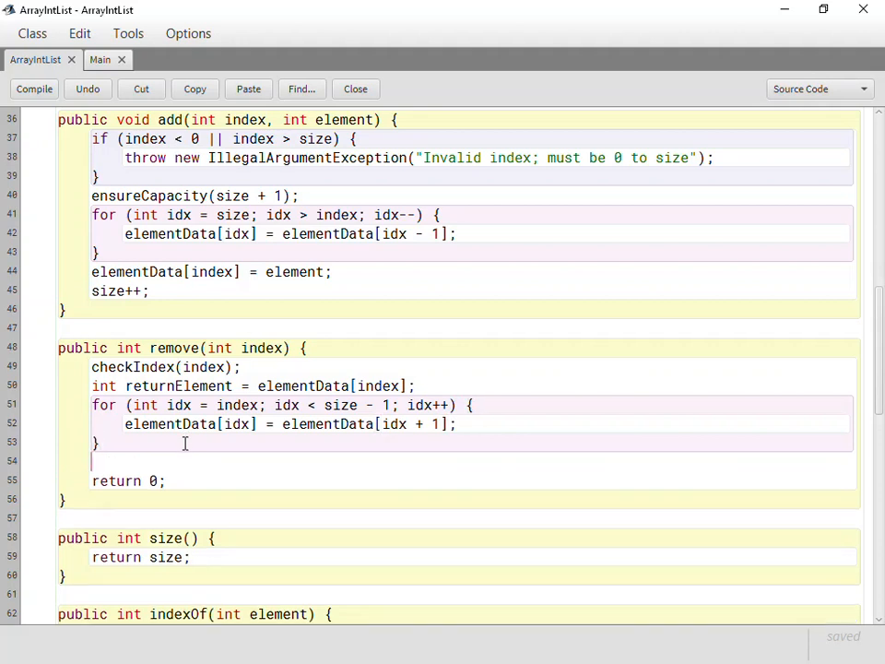
Step: Decrement size-- and return returnElement instead of 0
text(size--;)
click(472, 482)
text(retur)
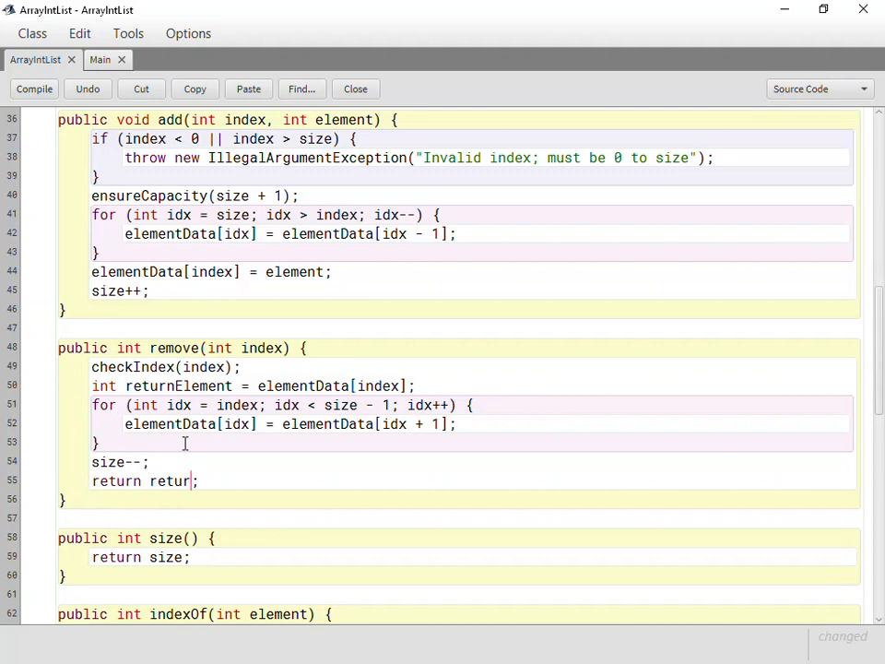
text(nElement)
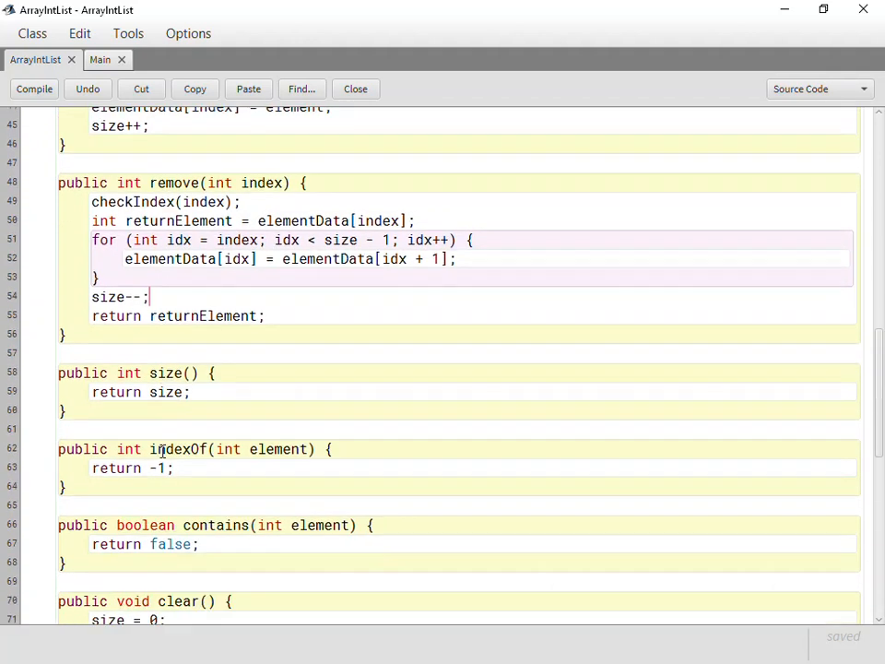
Step: Loop in indexOf returning the matching idx, and make contains return indexOf(element) >= 0
scroll(down, 3)
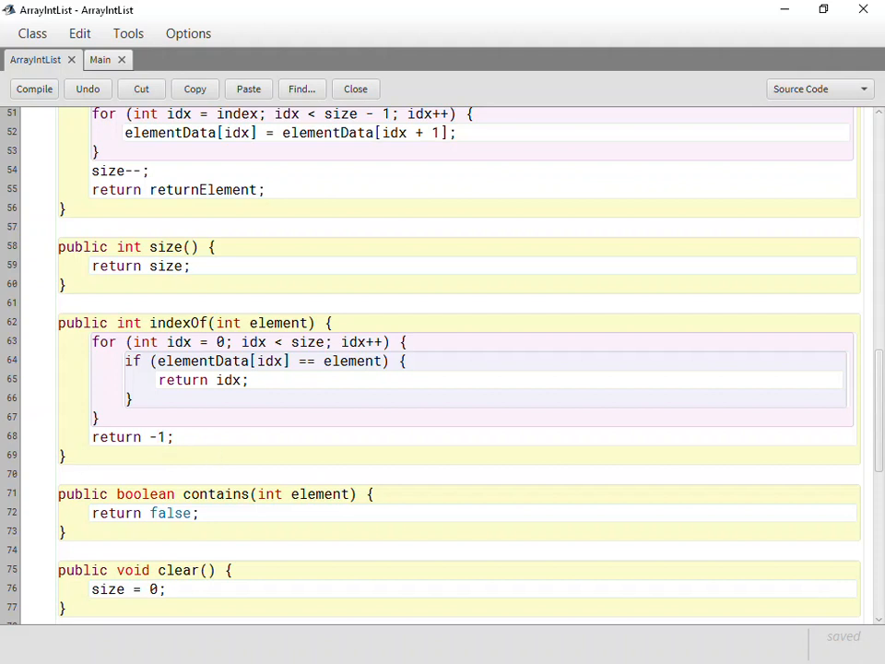
scroll(down, 3)
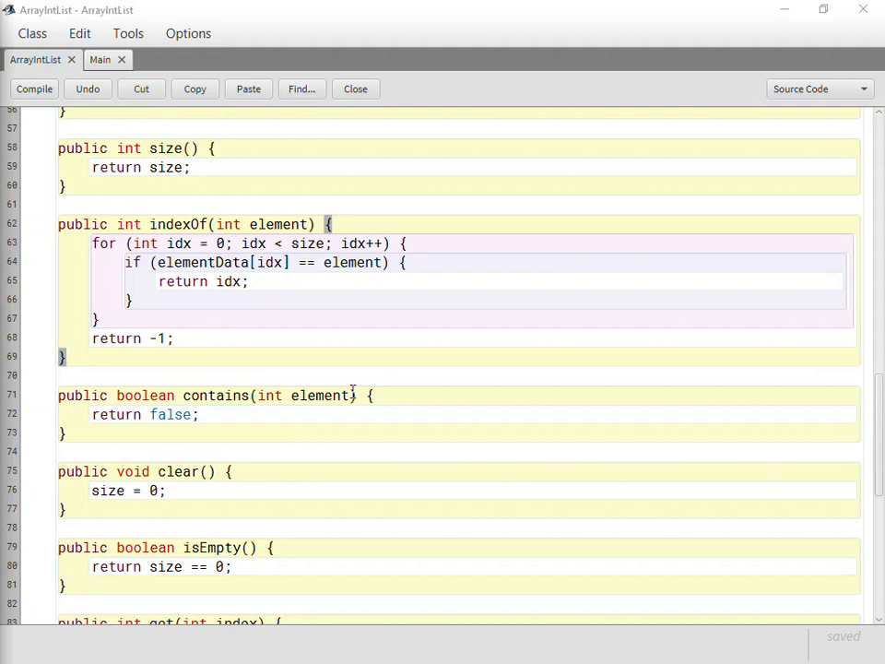
text(indexOf(element) >= 0;)
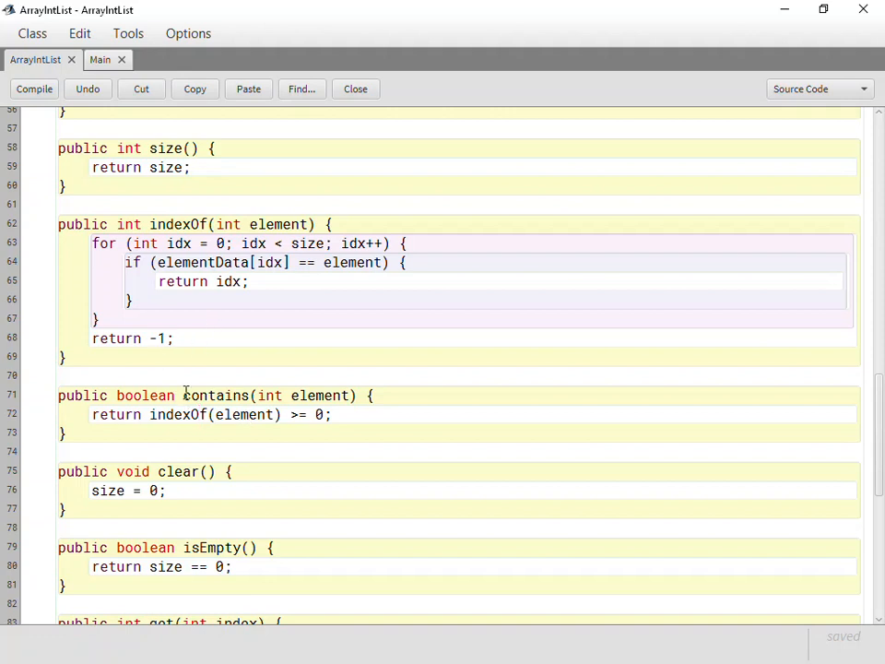
mouse_move(125, 431)
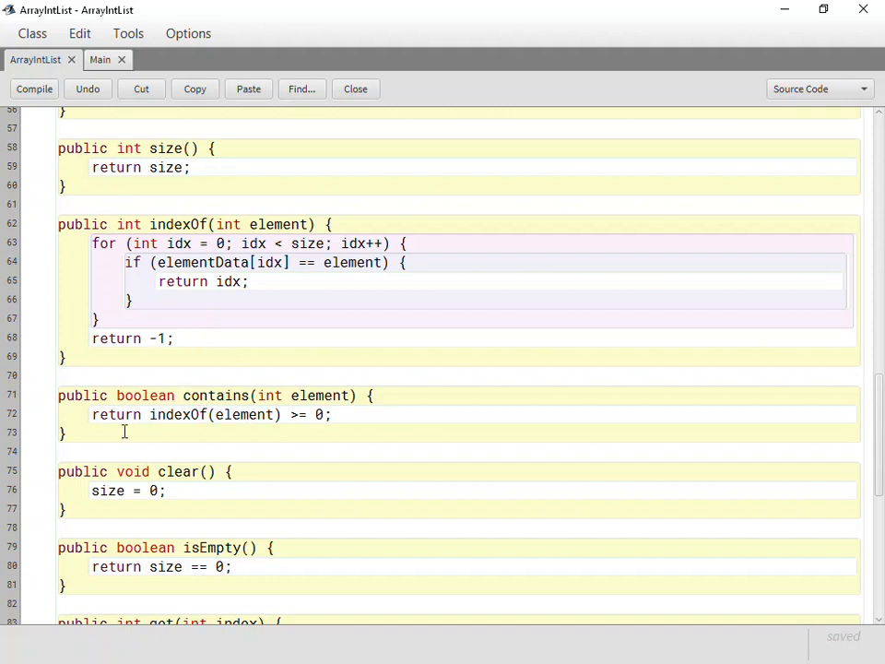
mouse_move(267, 422)
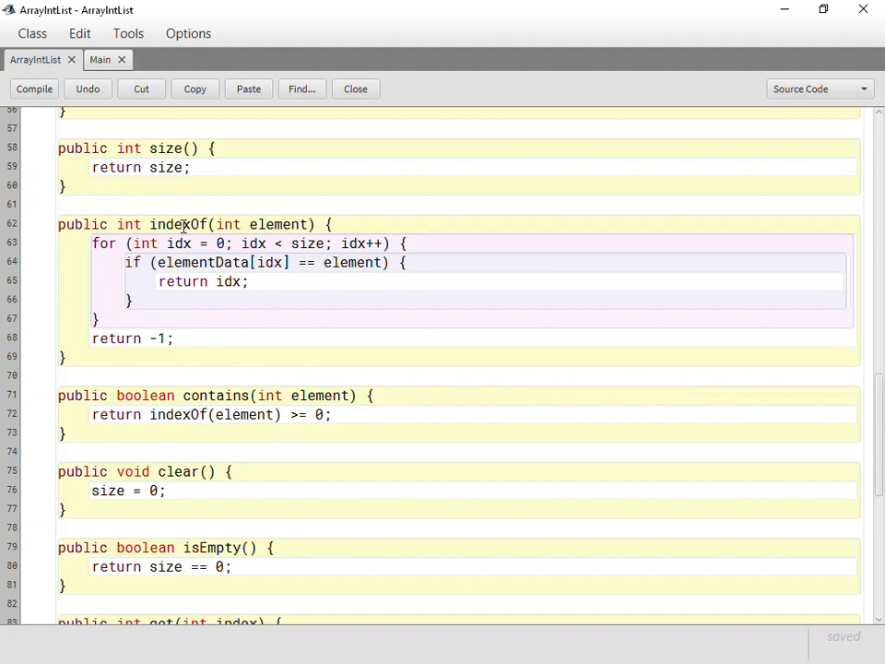
mouse_move(295, 420)
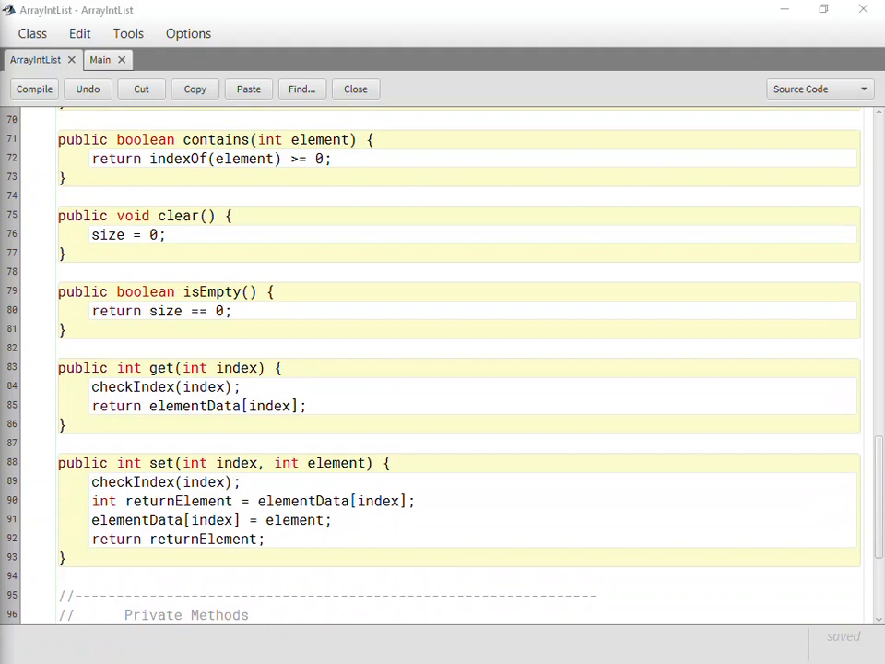
Step: Write public String toString() returning "[]" when empty, else bracketed elements joined by ", "
scroll(down, 3)
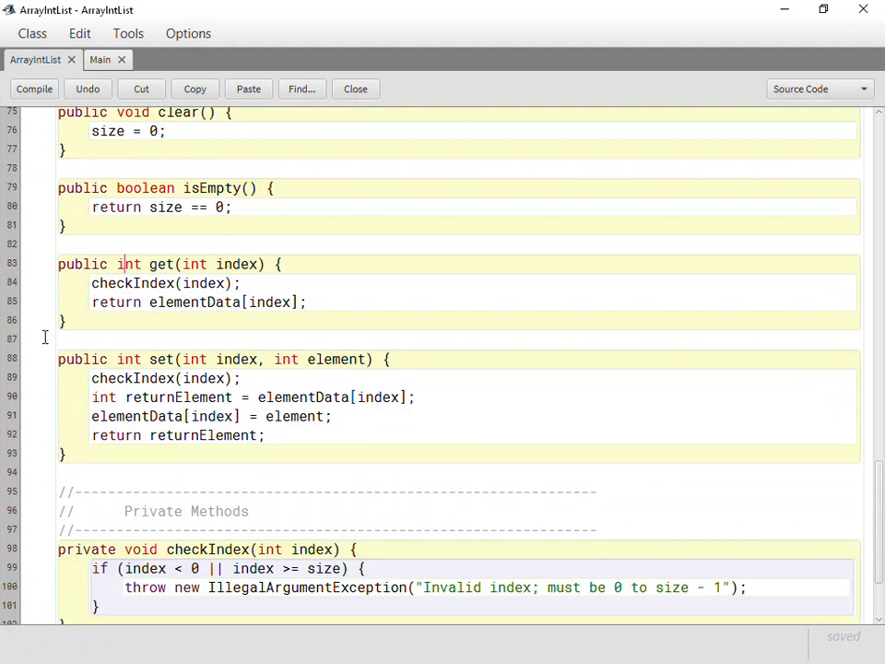
scroll(down, 3)
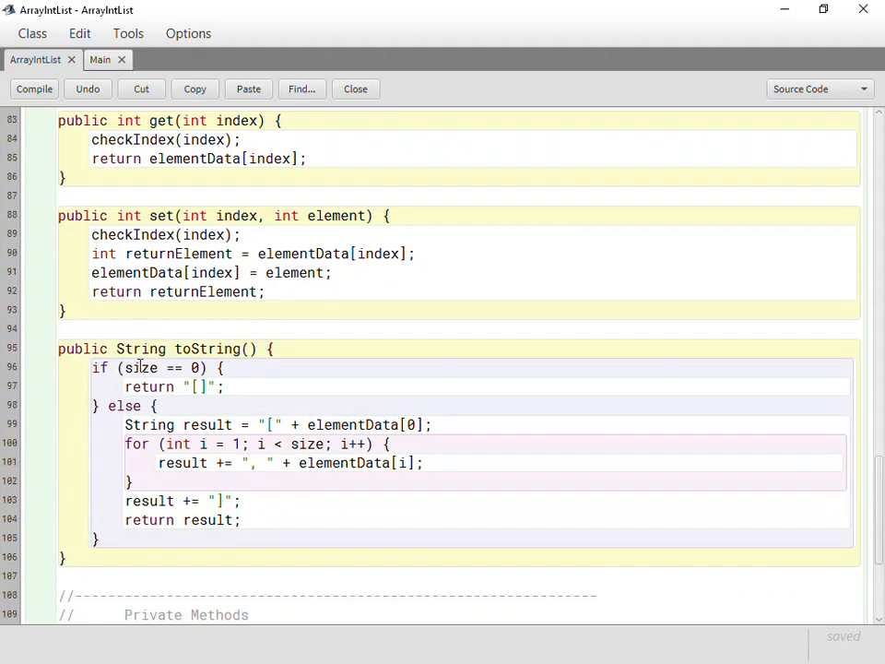
scroll(down, 3)
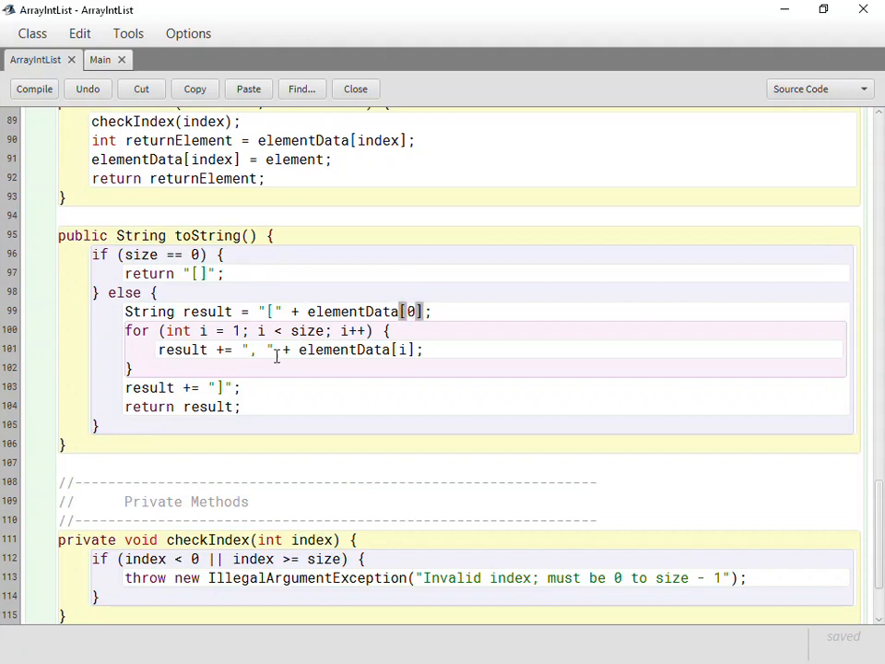
mouse_move(297, 328)
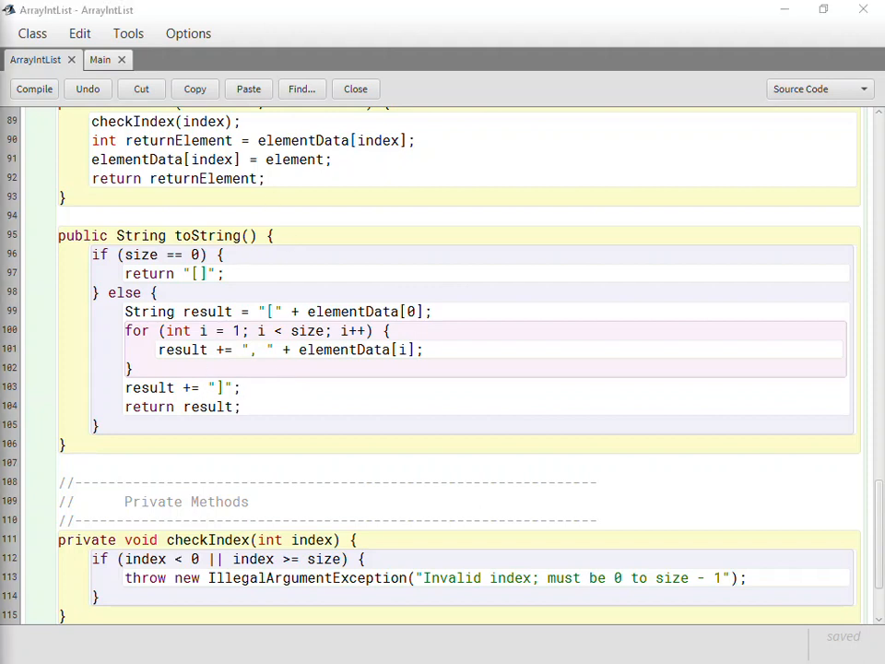
scroll(down, 3)
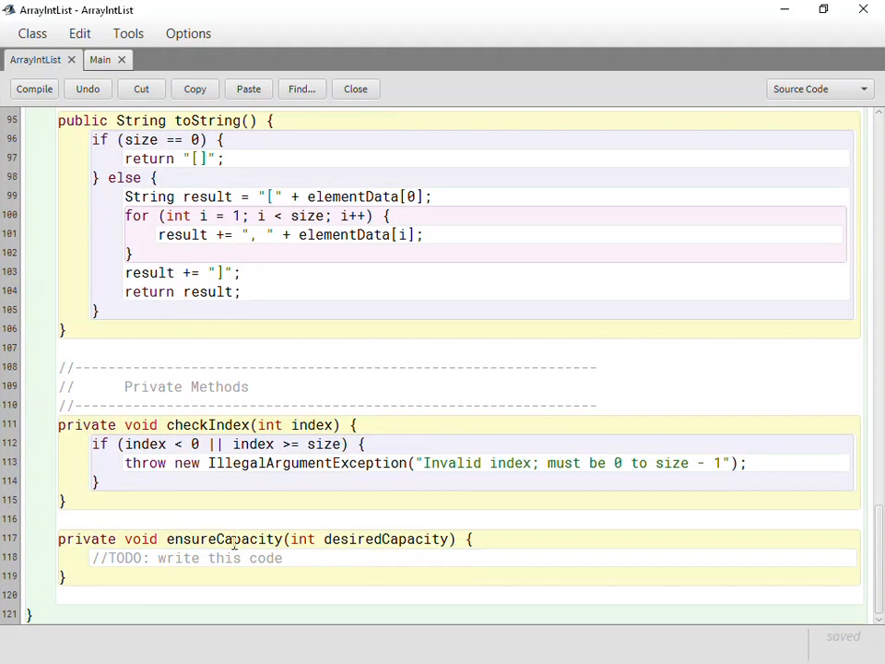